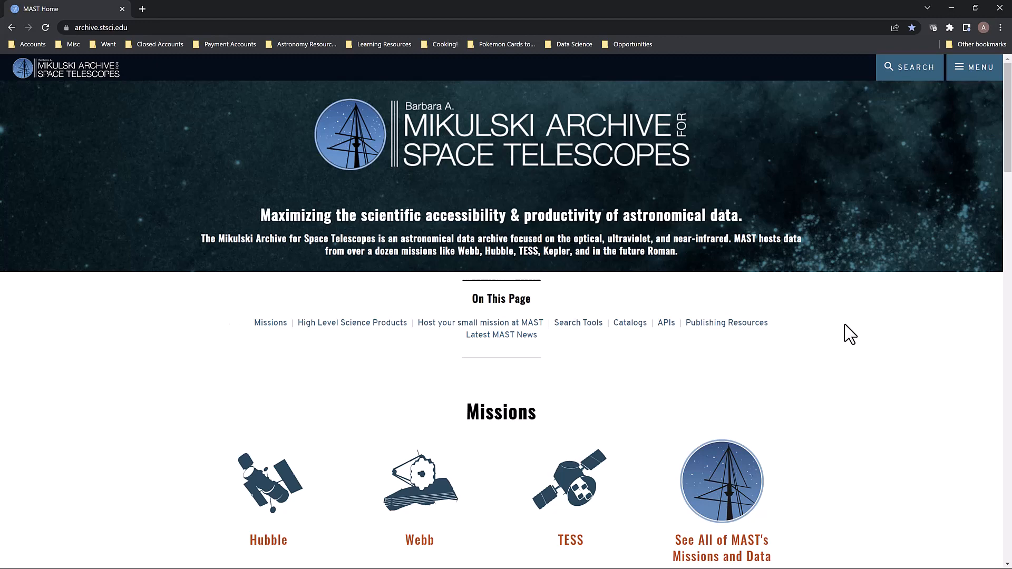
mouse_move(853, 327)
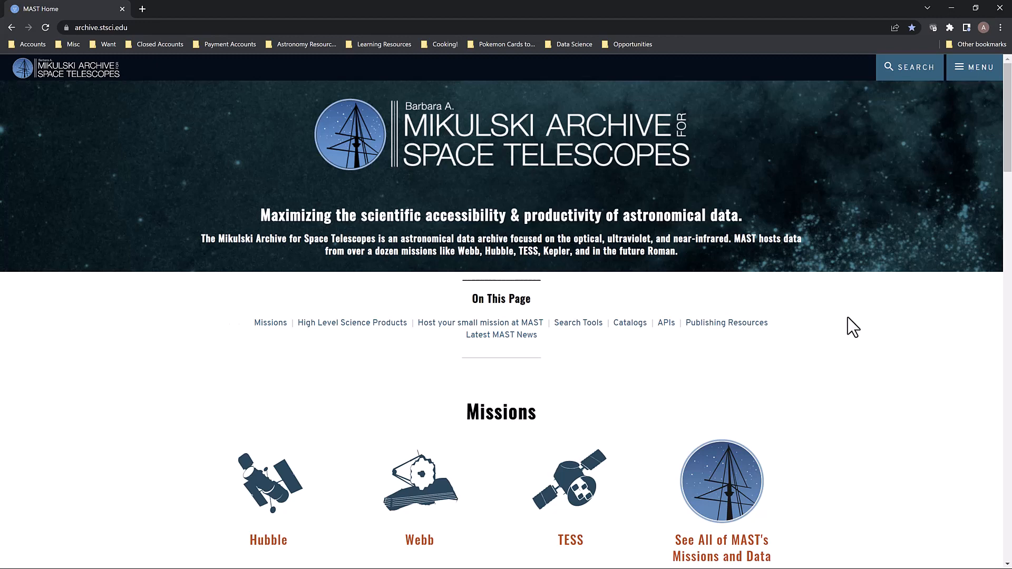
mouse_move(899, 256)
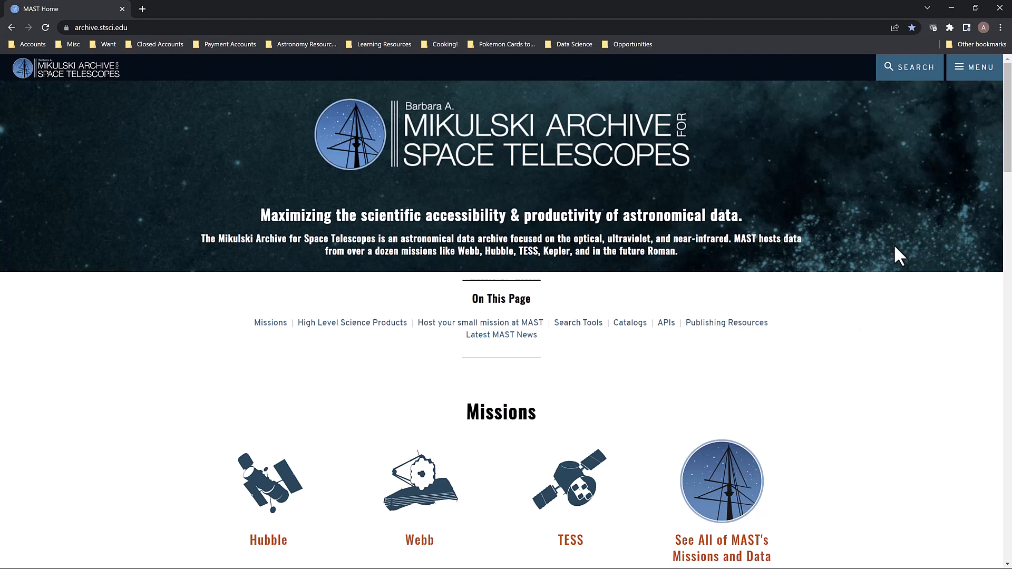
Step: Open the MAST Portal from the Search Tools list in a new tab
scroll(down, 3)
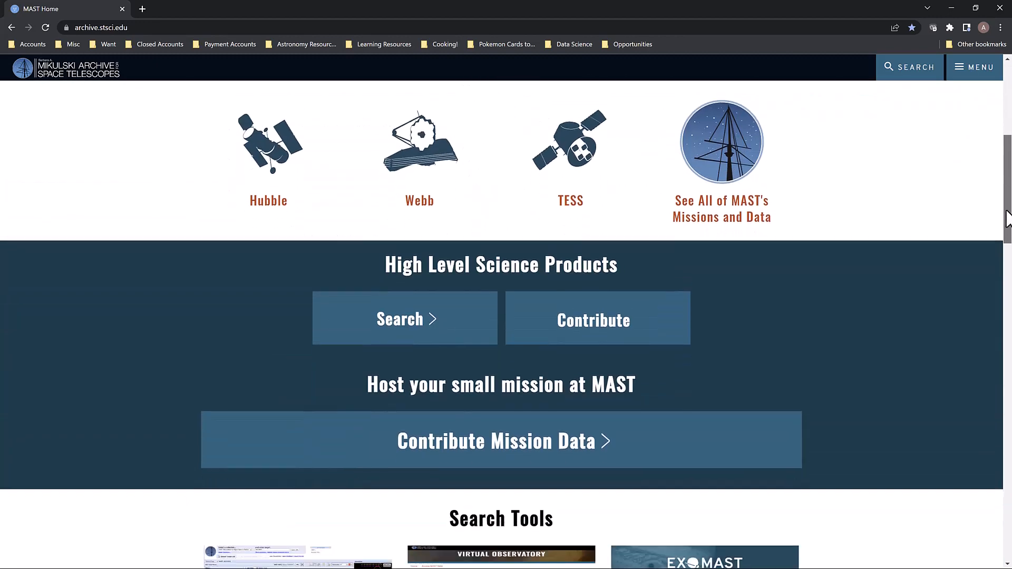
scroll(down, 3)
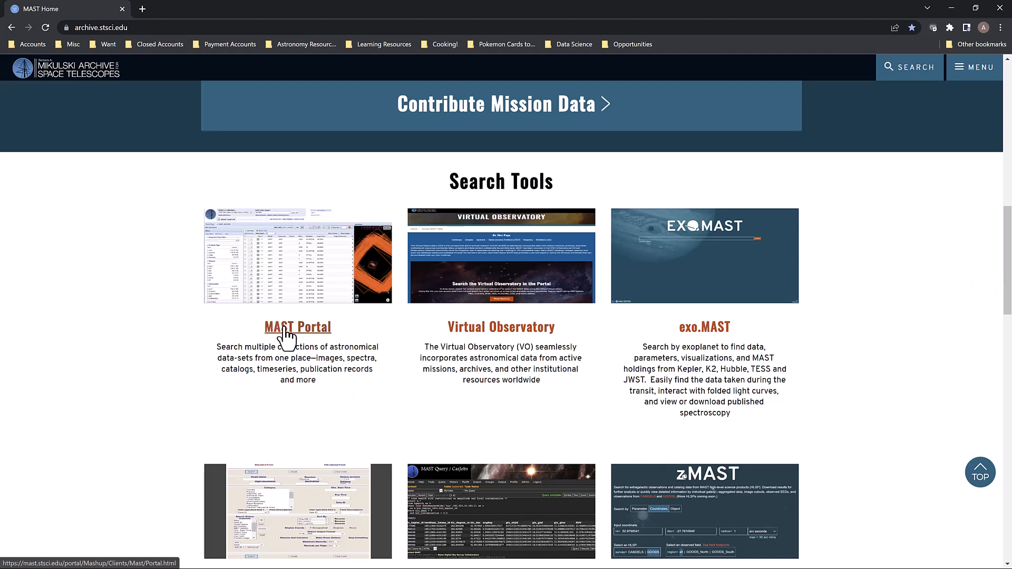
click(297, 327)
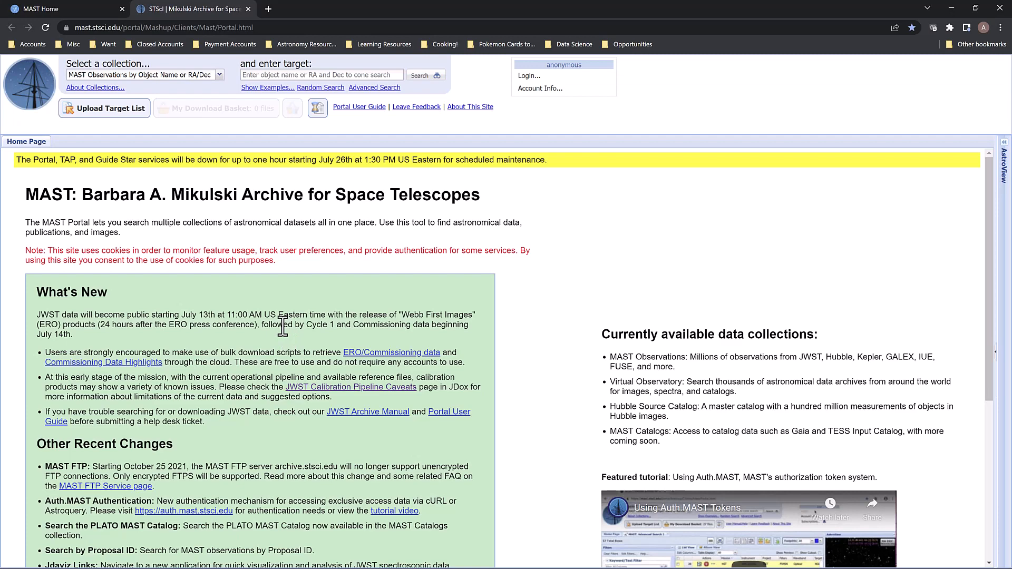
mouse_move(292, 309)
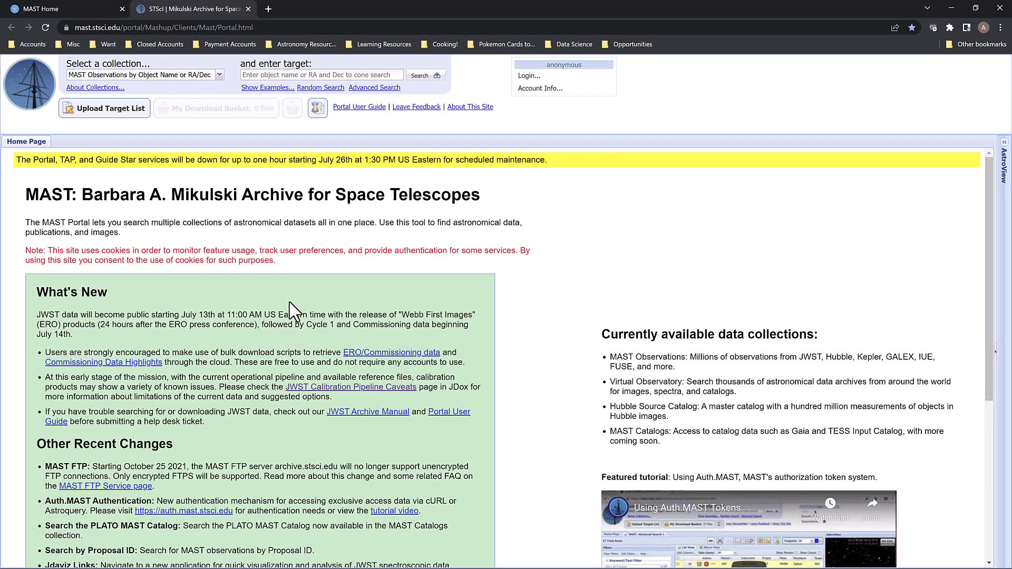
mouse_move(70, 84)
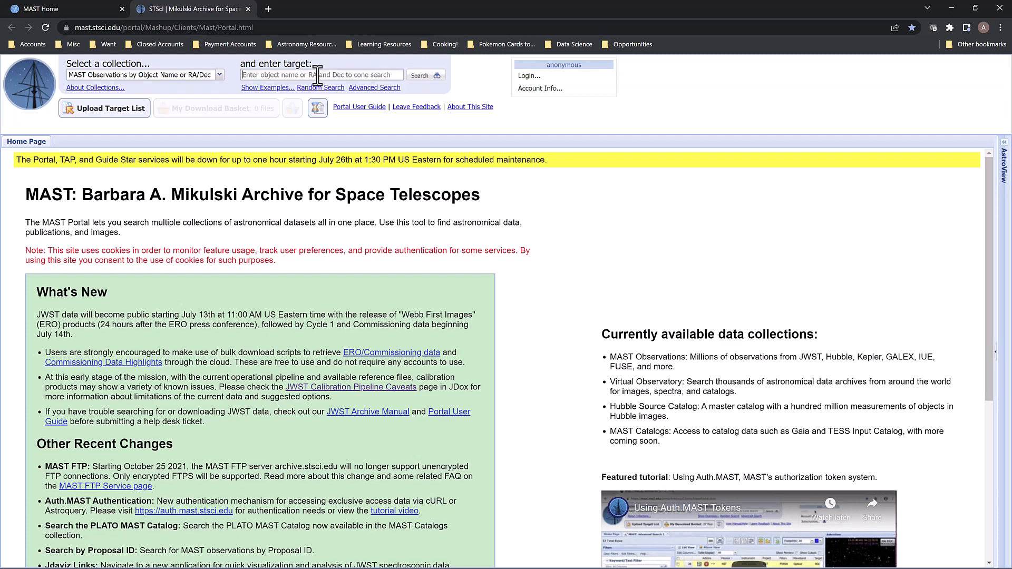
Step: Search the archive for target NGC 3132, returning 486 observations with sky footprints
text(NGC 313)
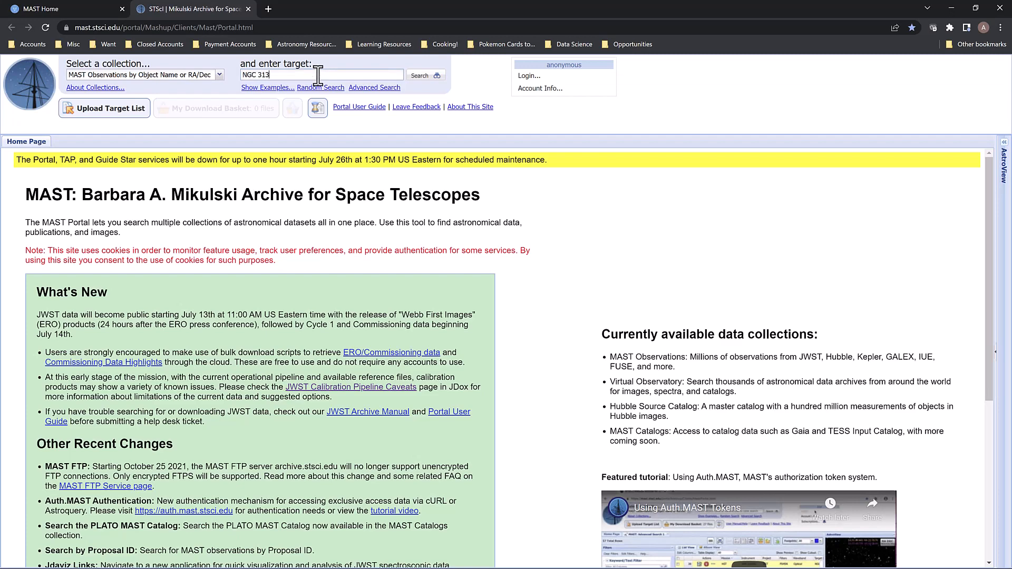
click(423, 75)
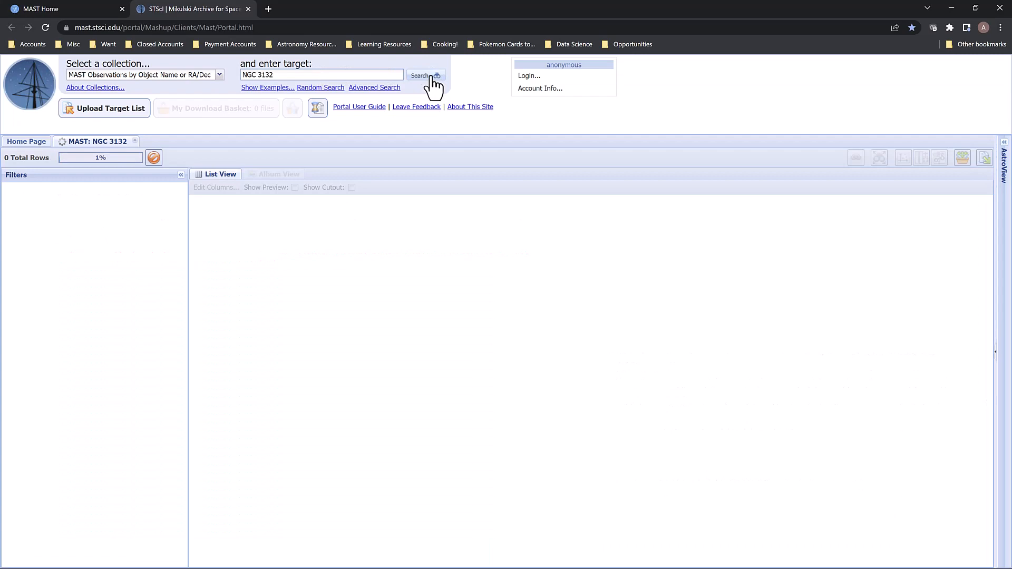
click(420, 75)
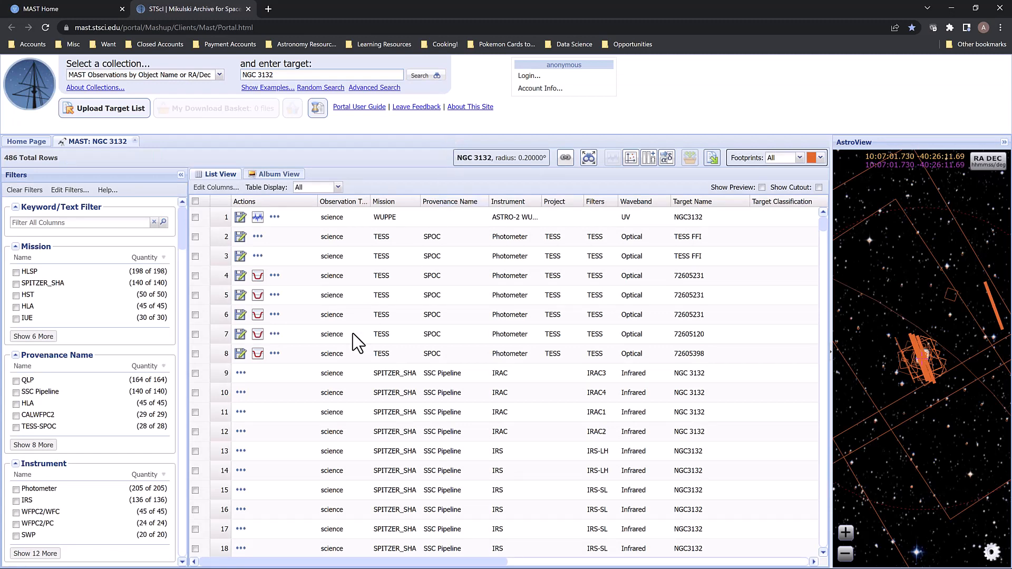
mouse_move(33, 240)
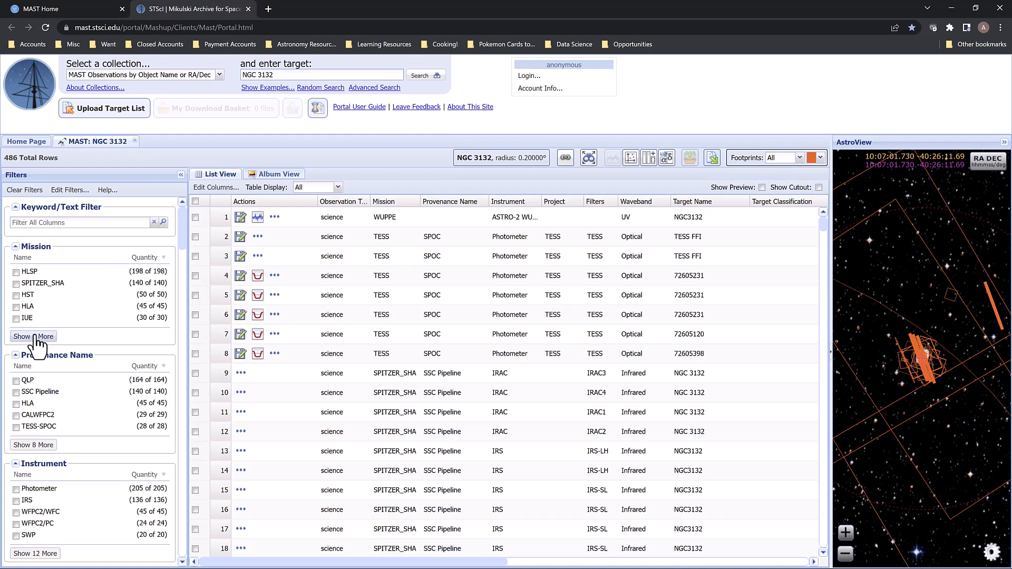
Step: Reveal the remaining Mission filter options, including JWST, TESS, FUSE, HUT, GALEX and WUPPE
click(33, 337)
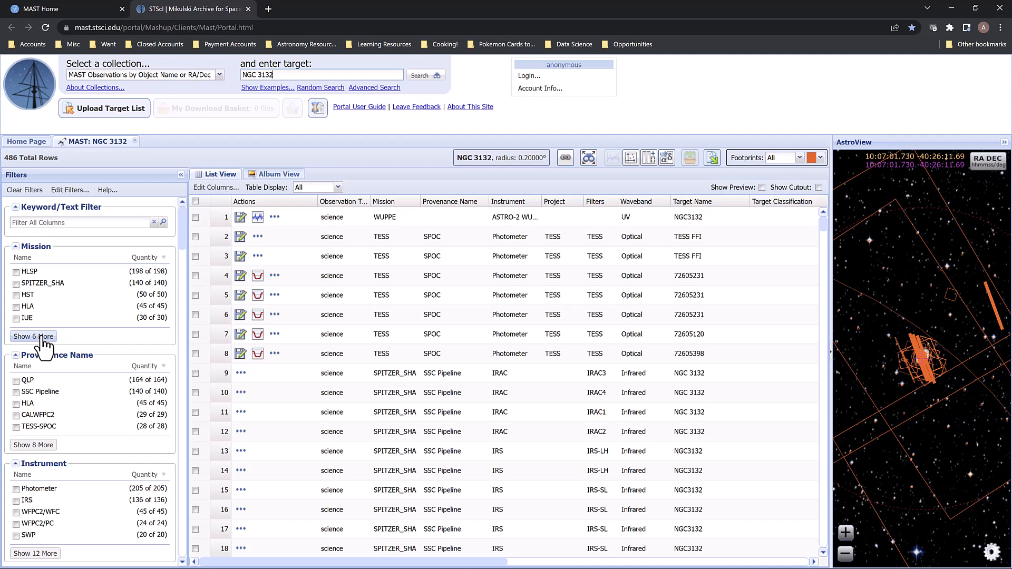
mouse_move(45, 349)
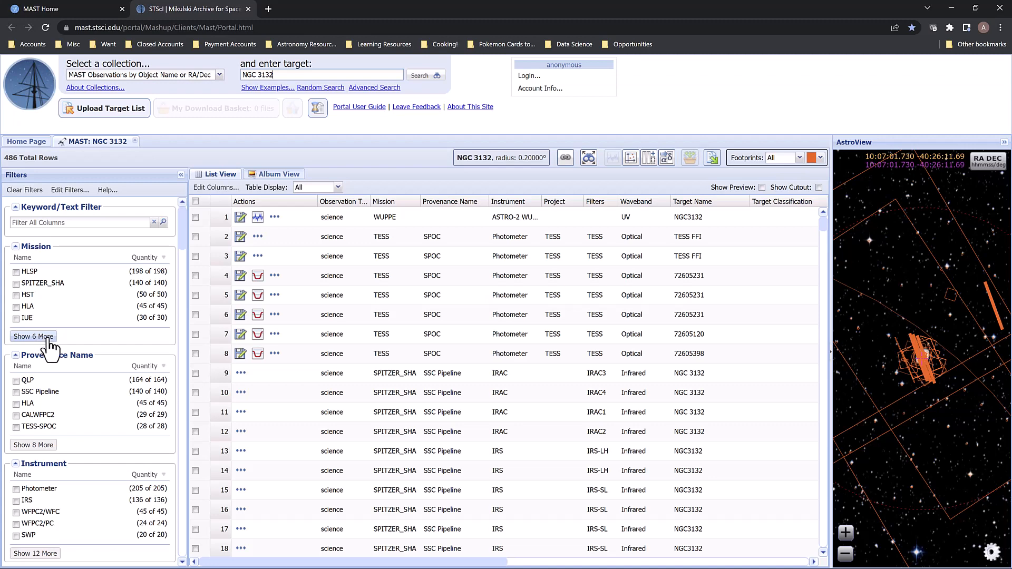
click(33, 336)
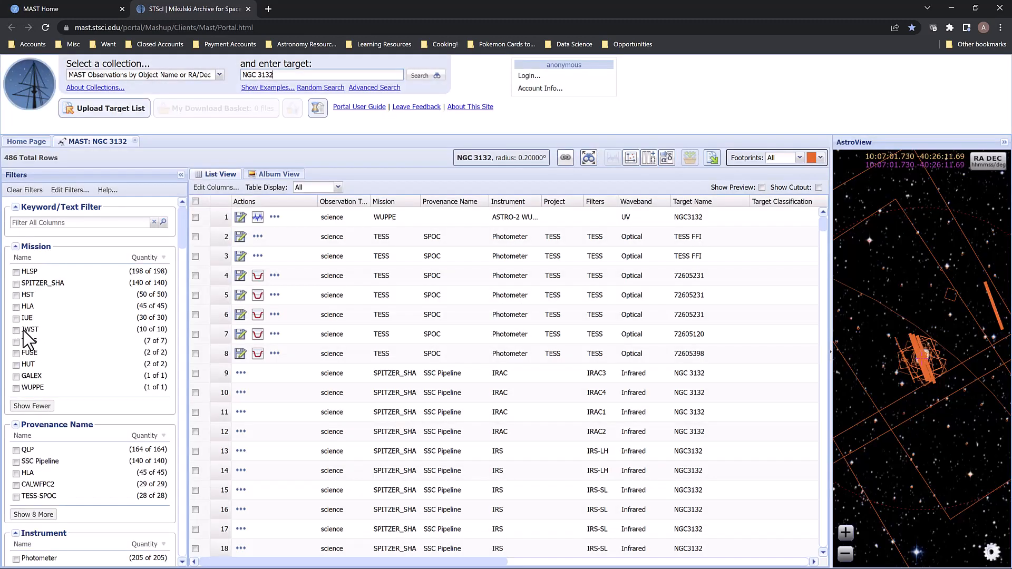
mouse_move(52, 341)
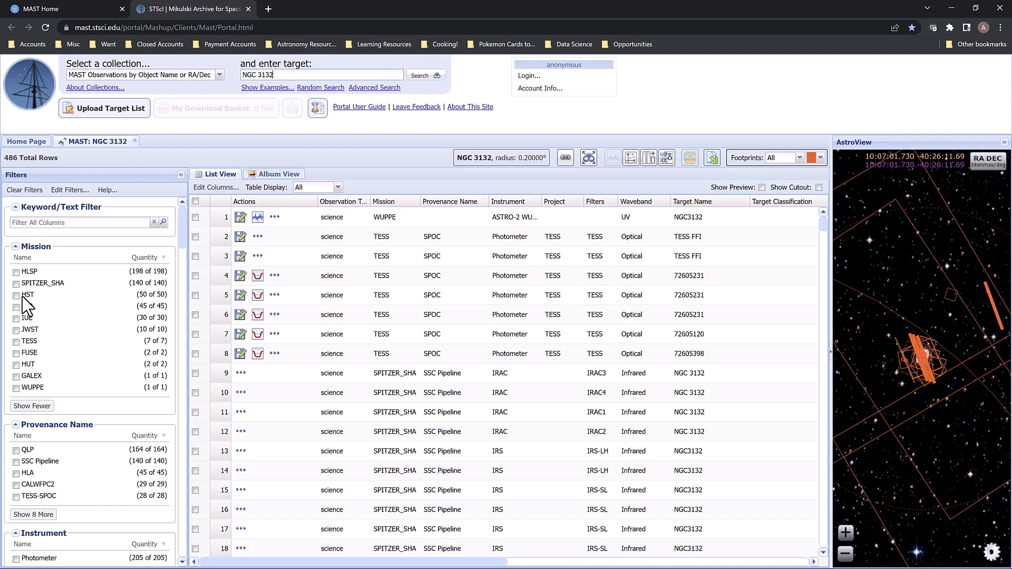
mouse_move(30, 305)
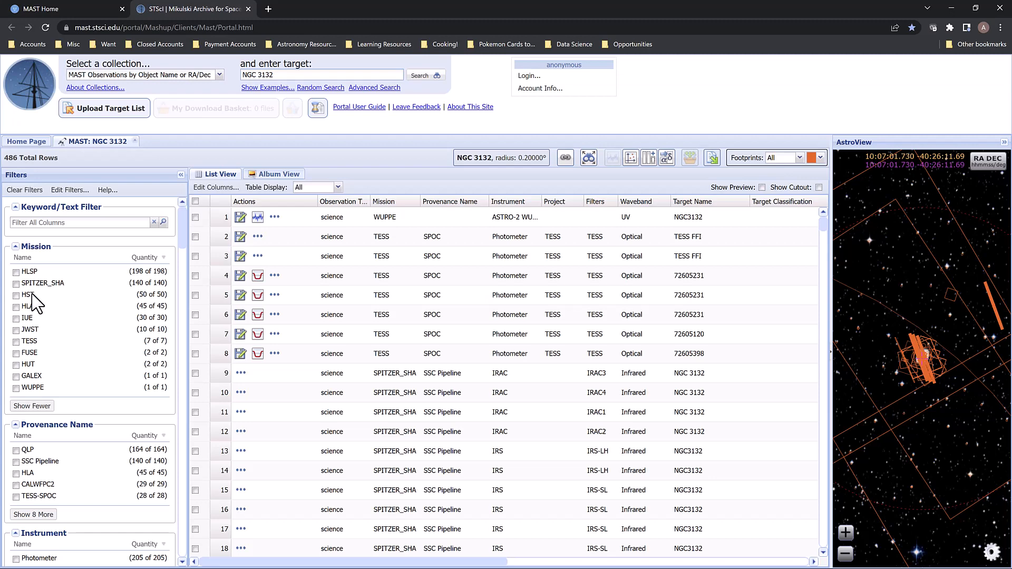
mouse_move(36, 398)
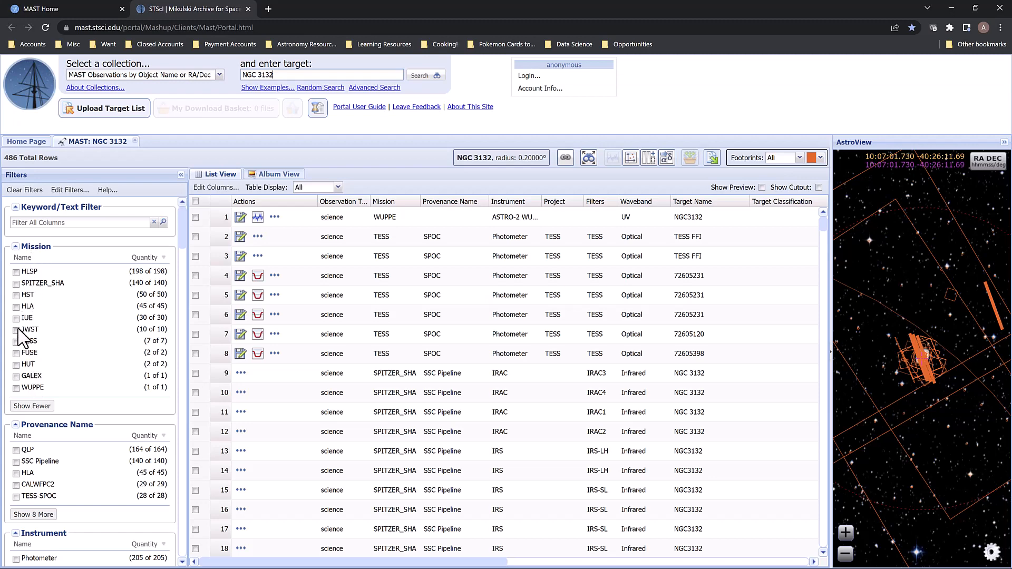
Step: Filter to JWST, check the sixth NIRCam row and add the checked data to the download basket
click(16, 329)
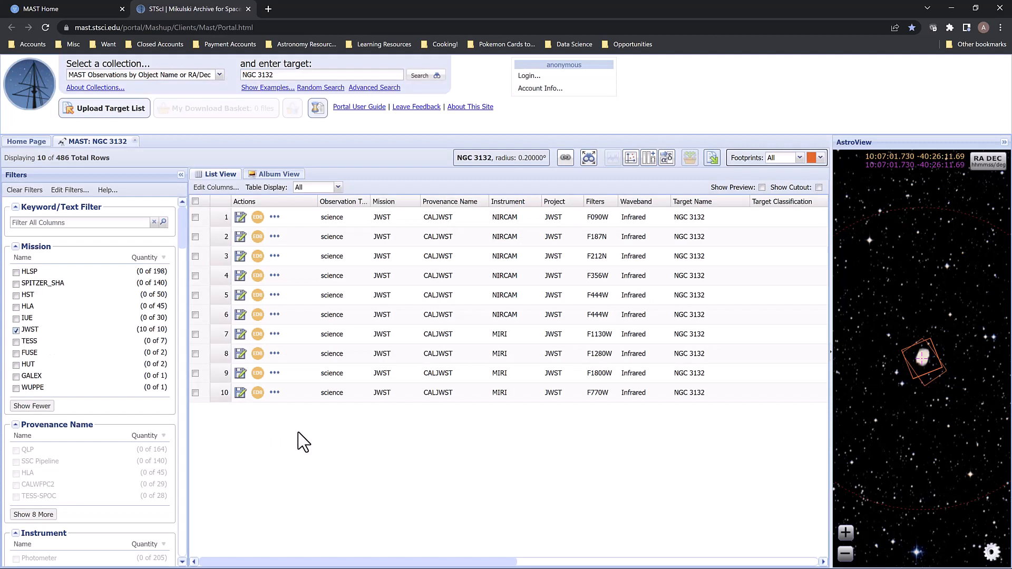
mouse_move(311, 429)
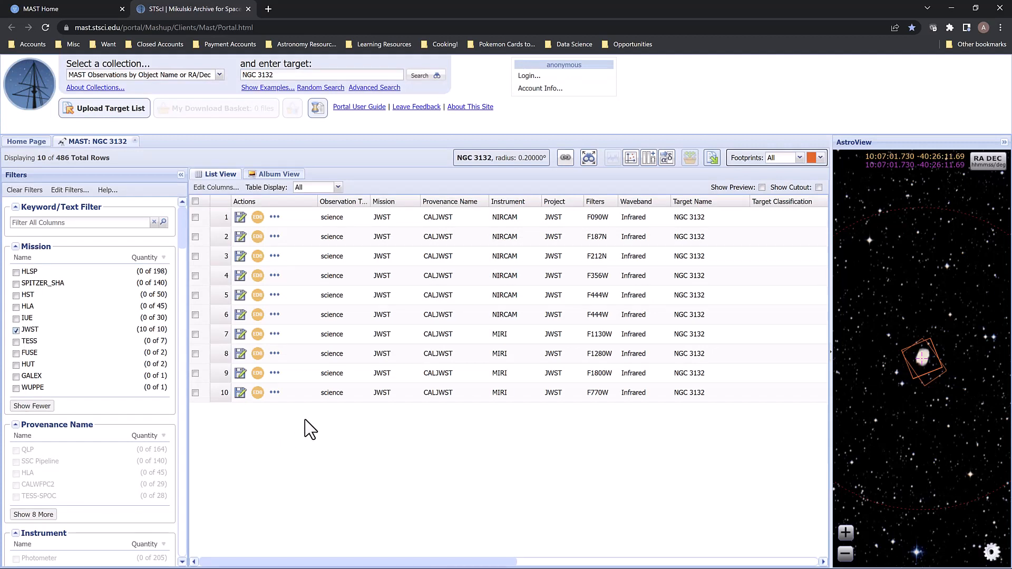
mouse_move(510, 213)
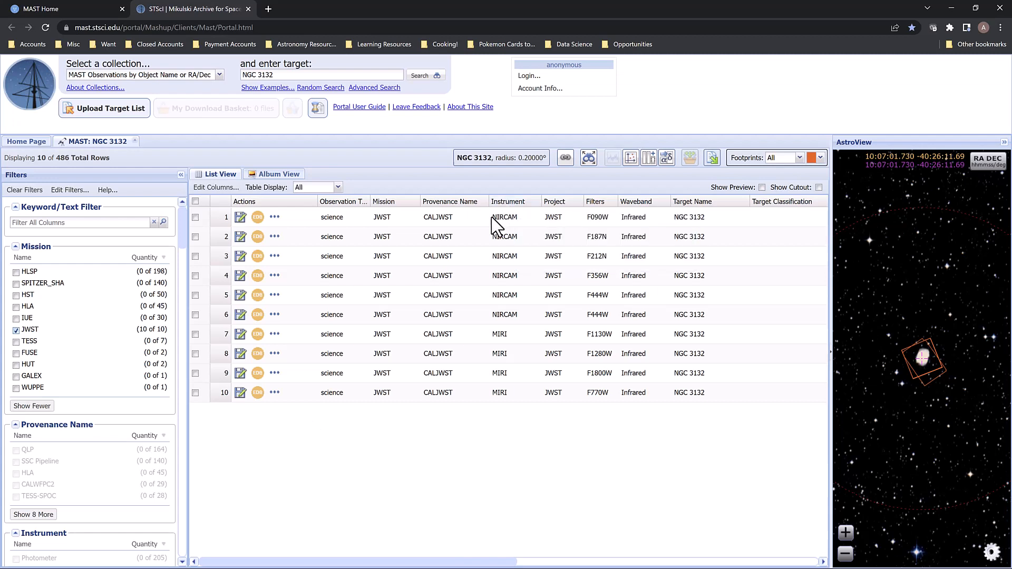
mouse_move(541, 221)
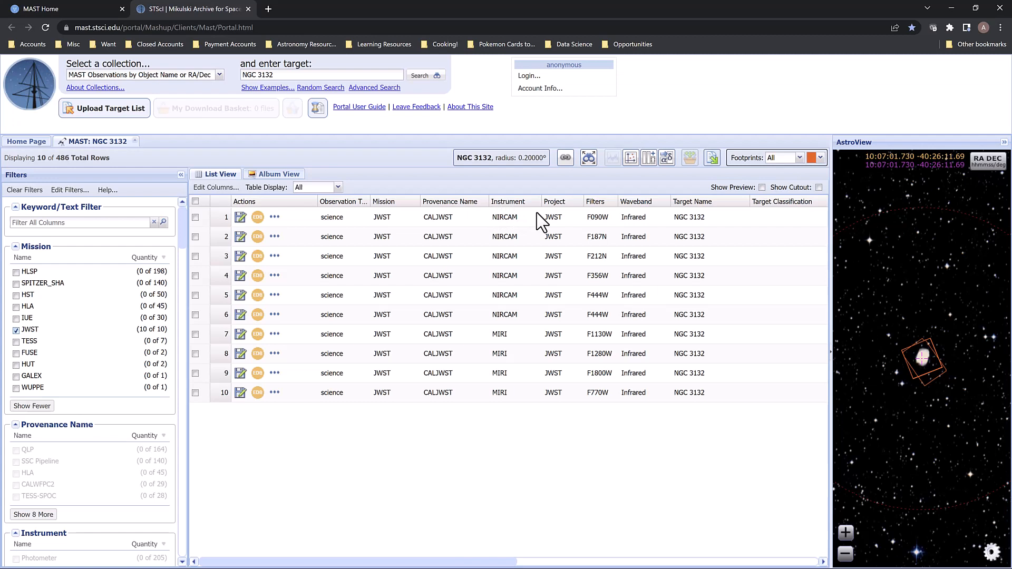
mouse_move(495, 350)
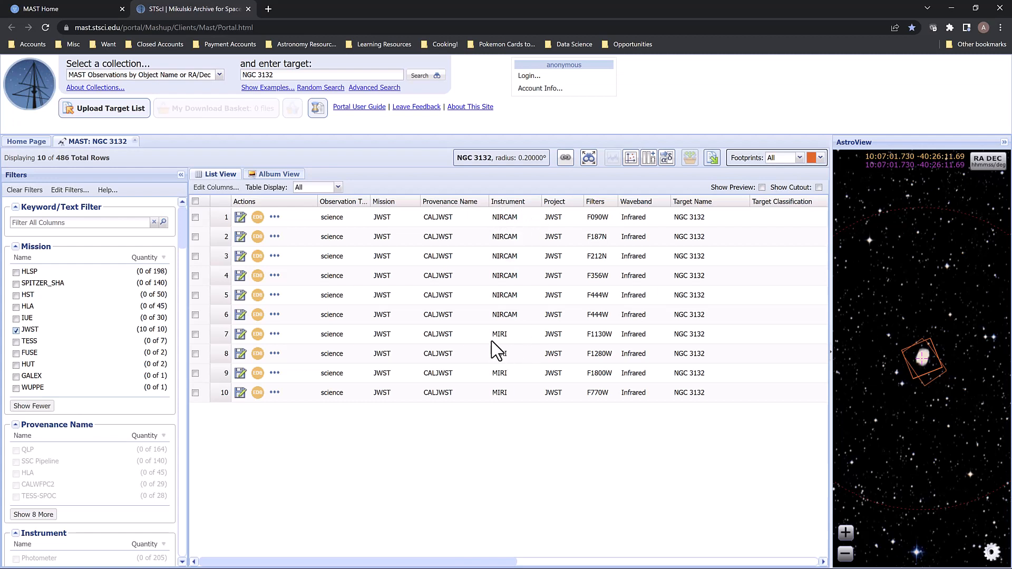
mouse_move(514, 344)
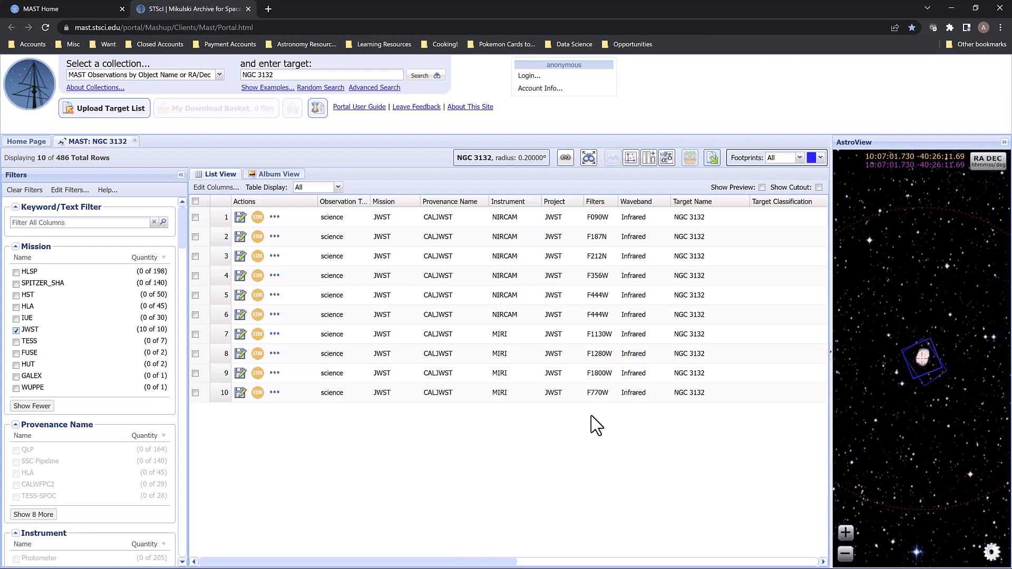
mouse_move(596, 219)
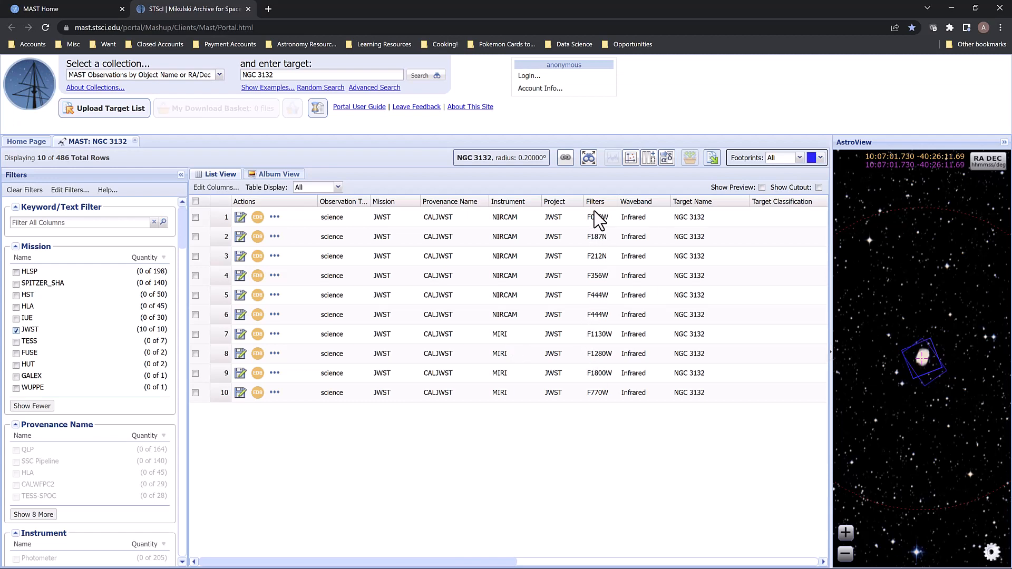
mouse_move(594, 201)
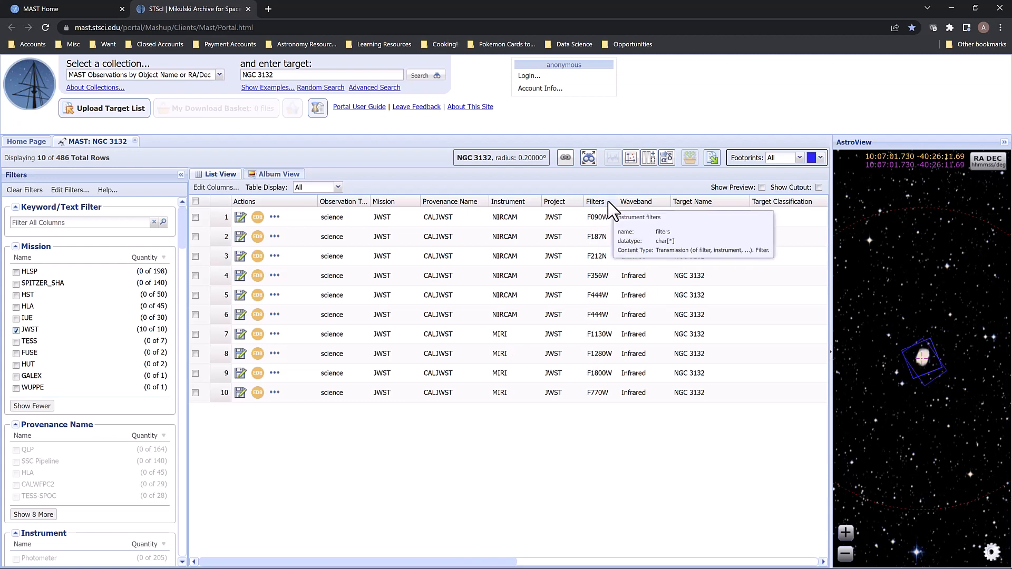
mouse_move(607, 335)
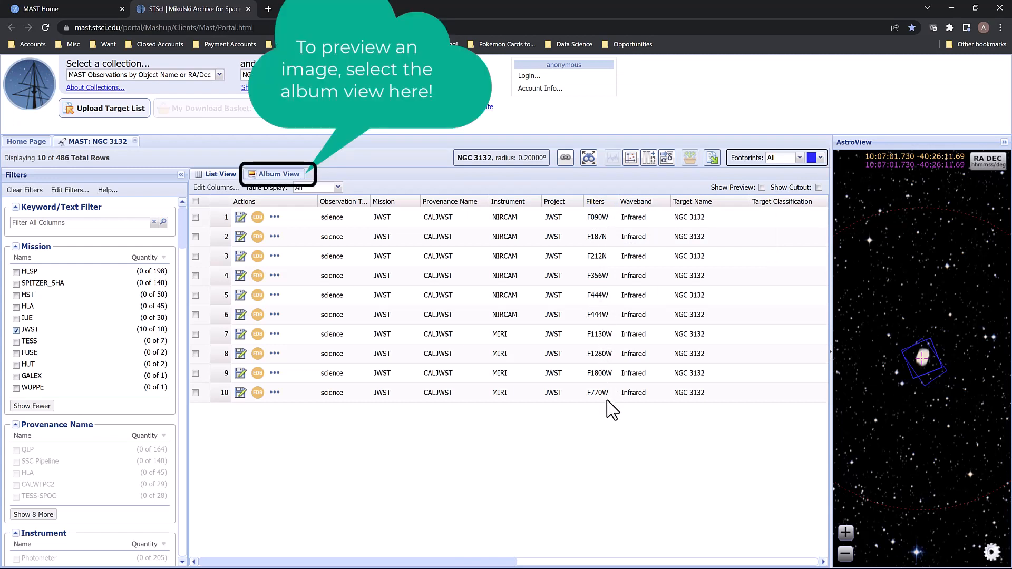
mouse_move(623, 302)
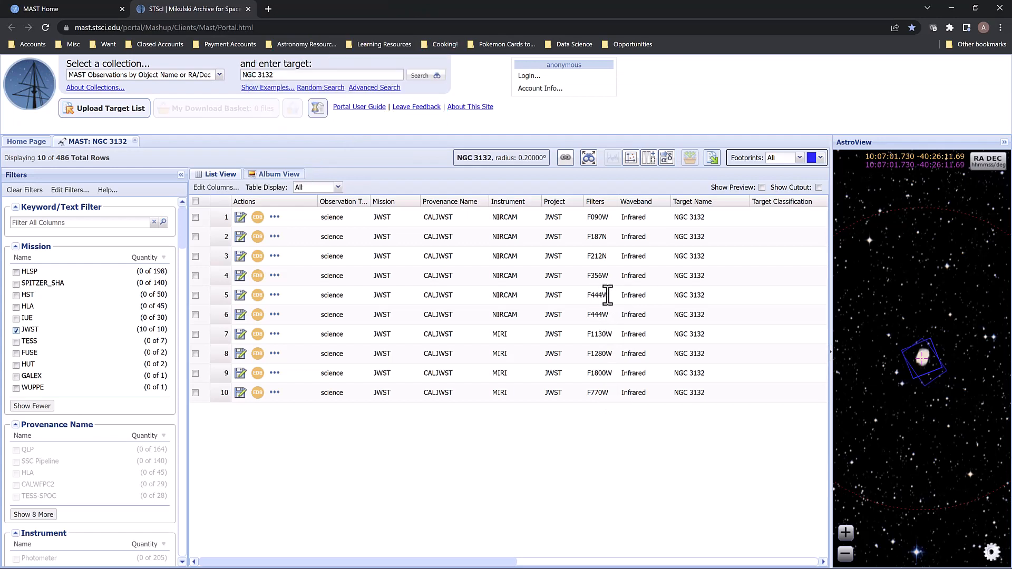
mouse_move(611, 302)
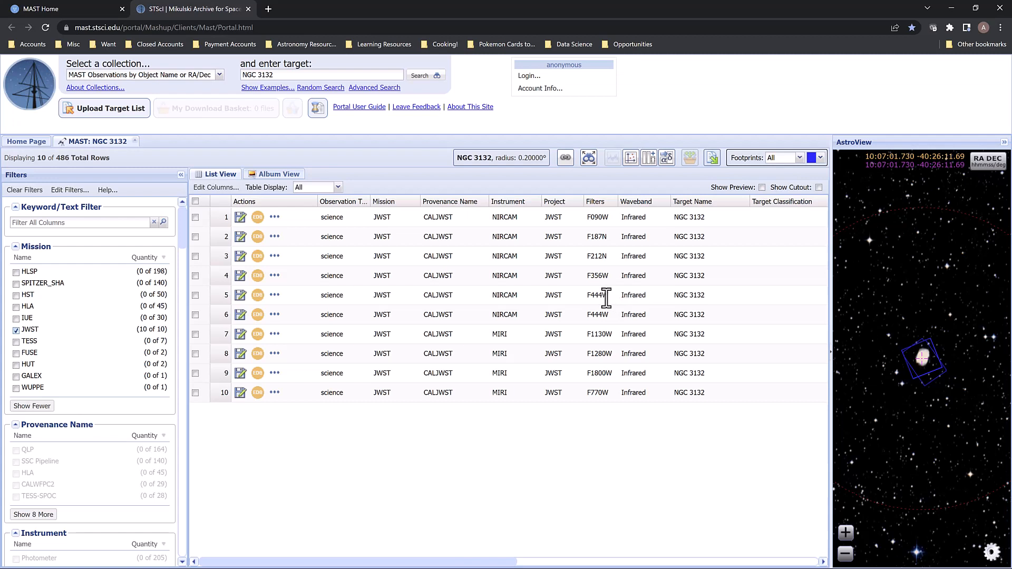
mouse_move(604, 315)
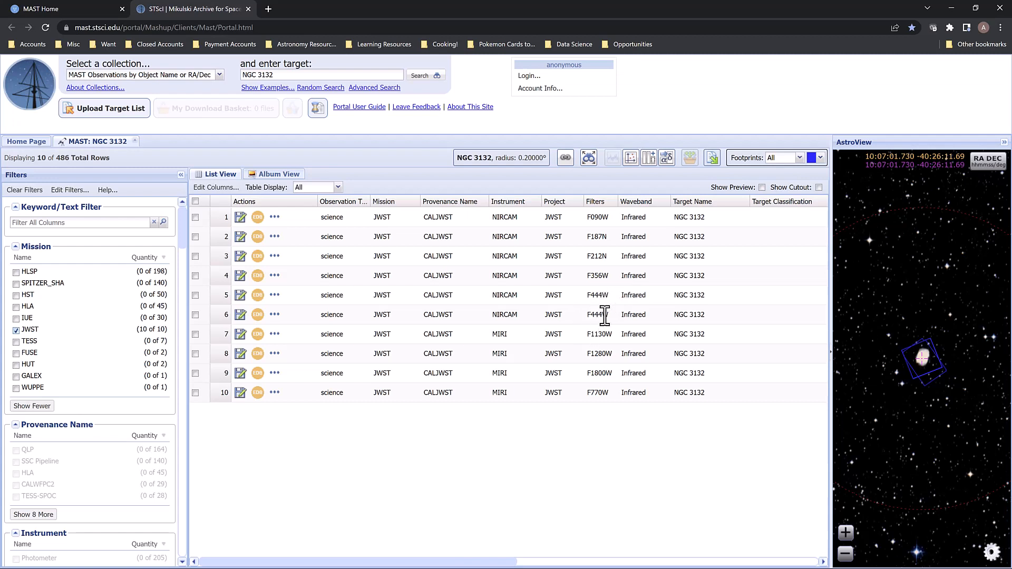
mouse_move(603, 315)
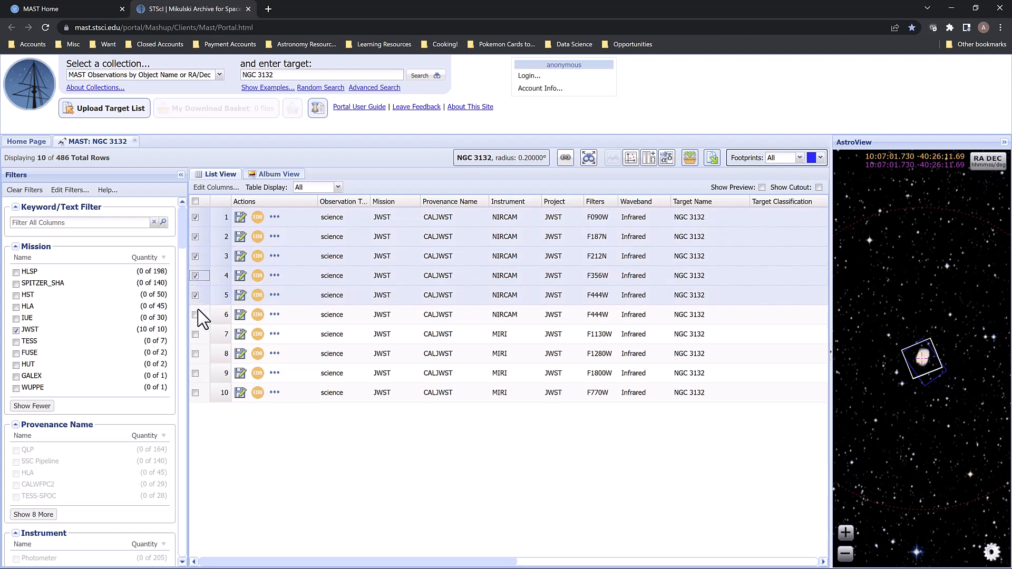
click(195, 314)
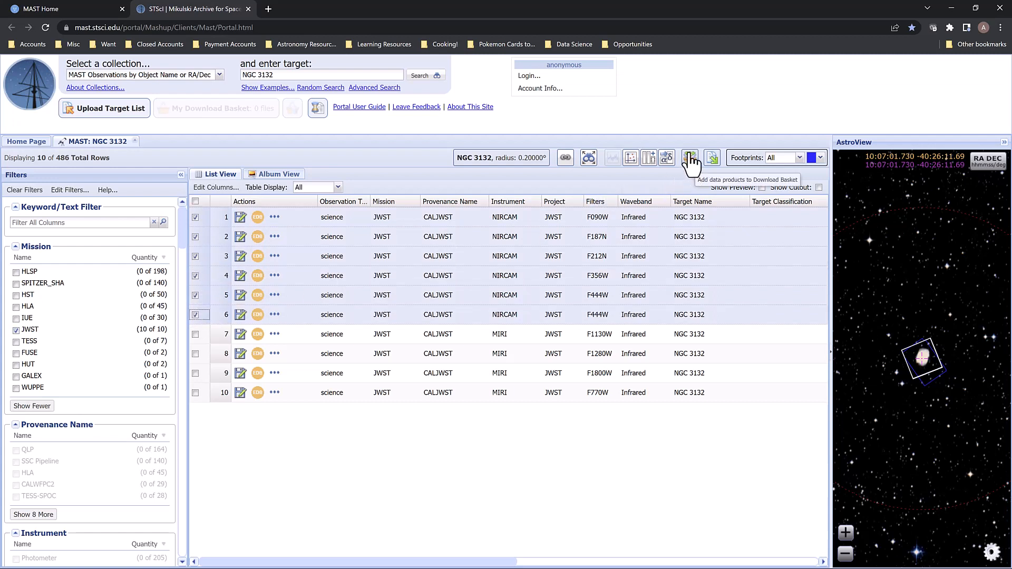
click(690, 157)
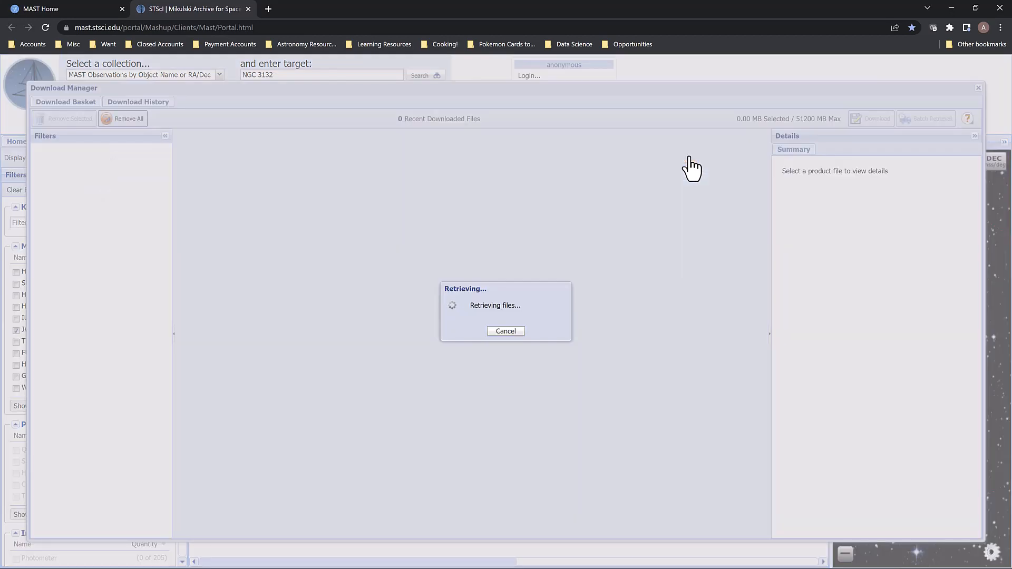
mouse_move(654, 206)
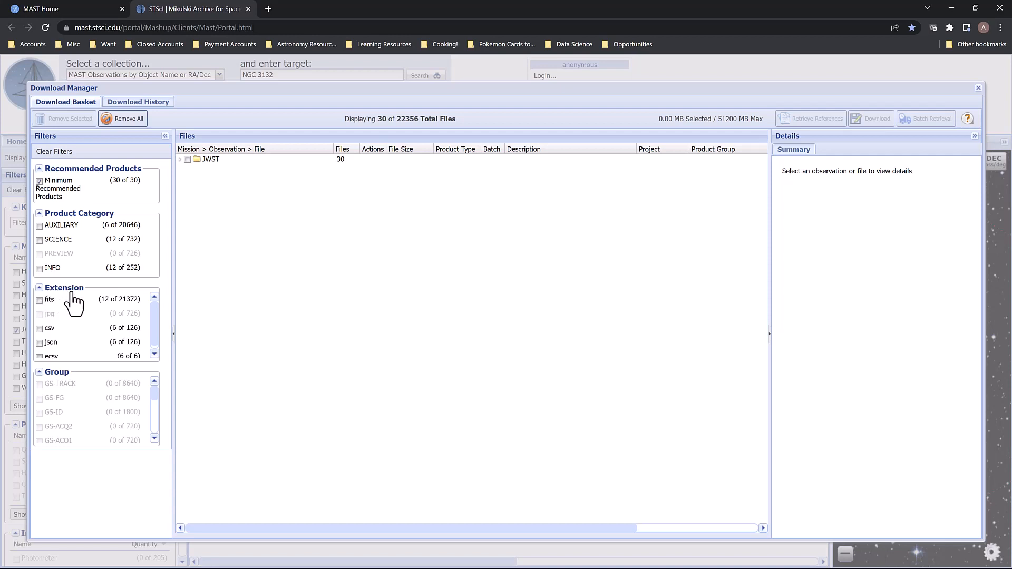
mouse_move(42, 310)
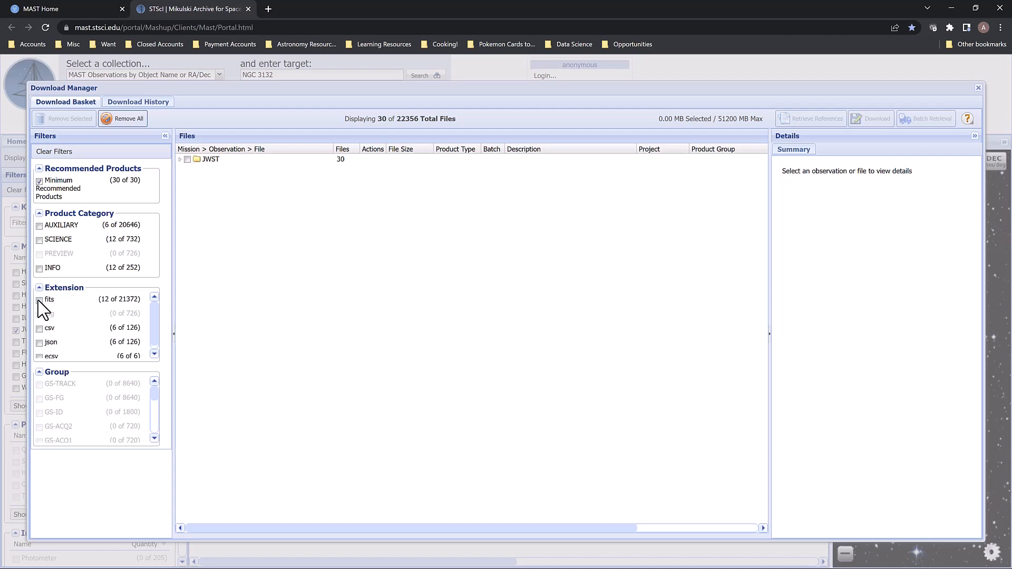
Step: Keep only FITS files, expand the JWST observations and mark the i2d rectified 2D images for download
click(39, 298)
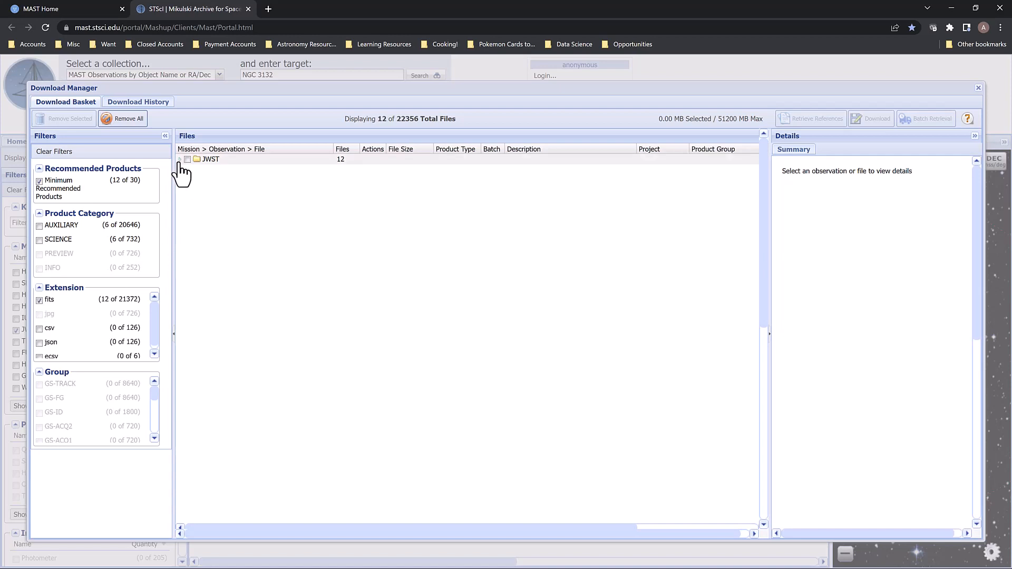
click(180, 159)
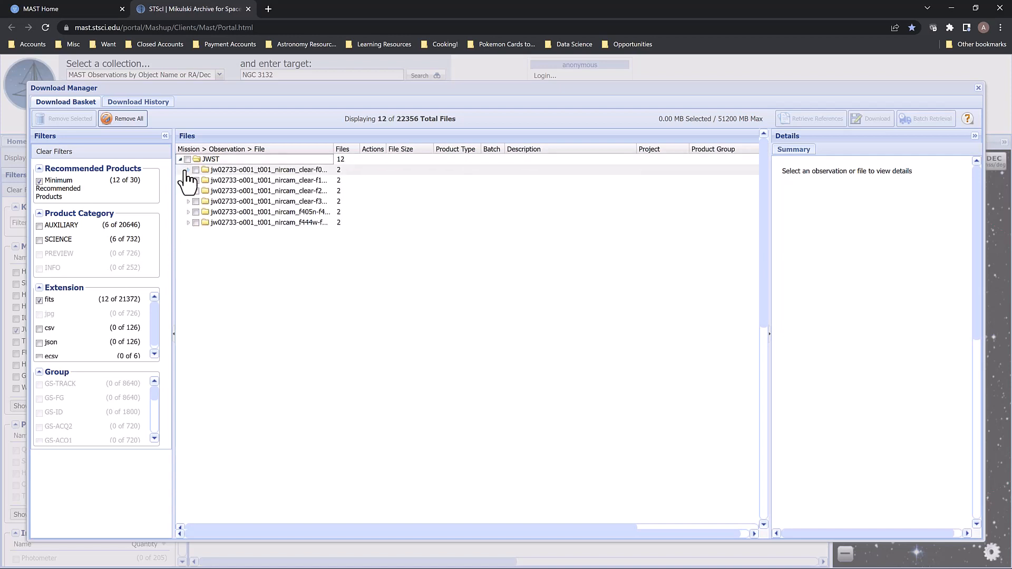
click(188, 169)
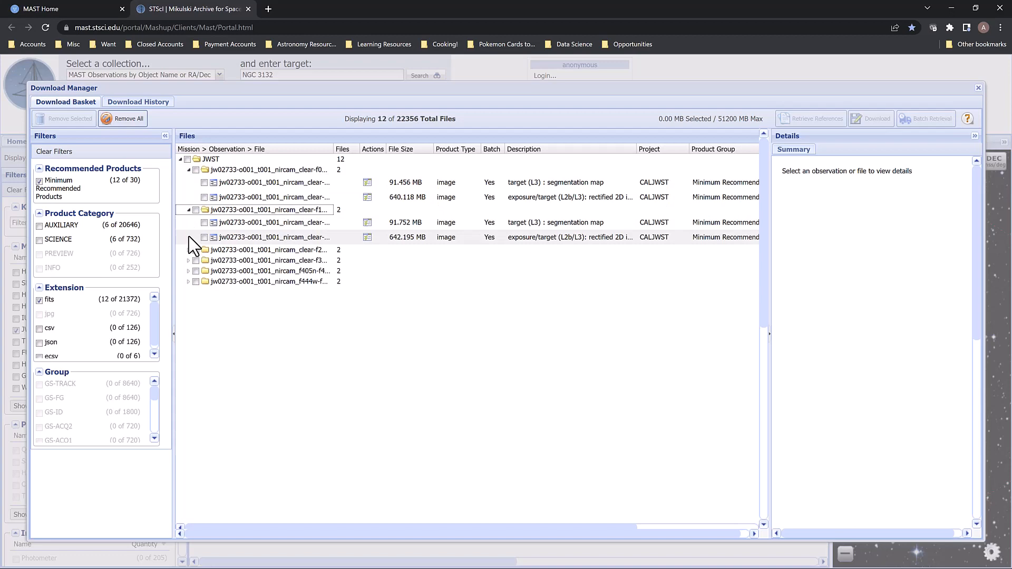
click(188, 249)
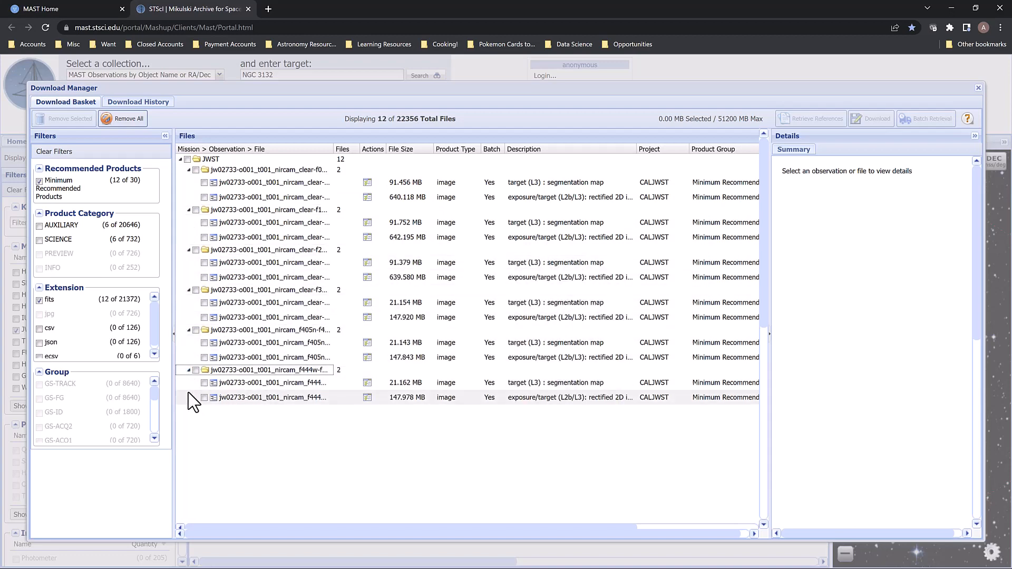
click(204, 397)
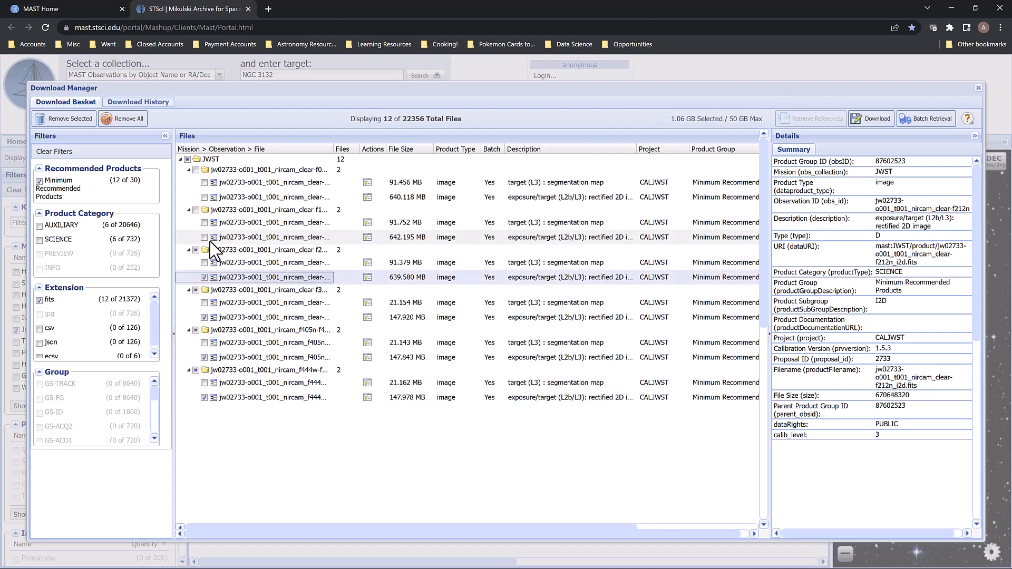
click(205, 197)
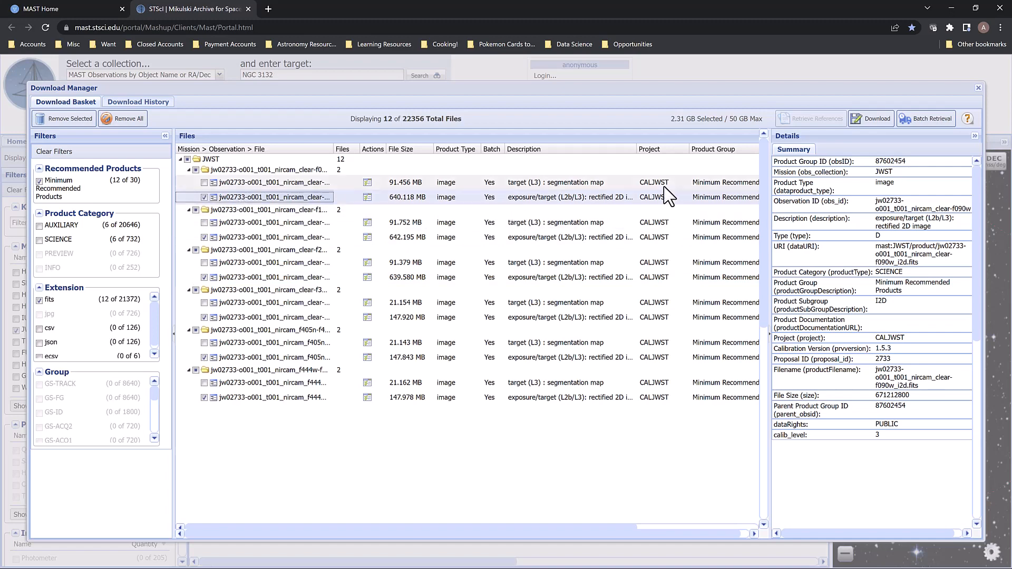
mouse_move(875, 122)
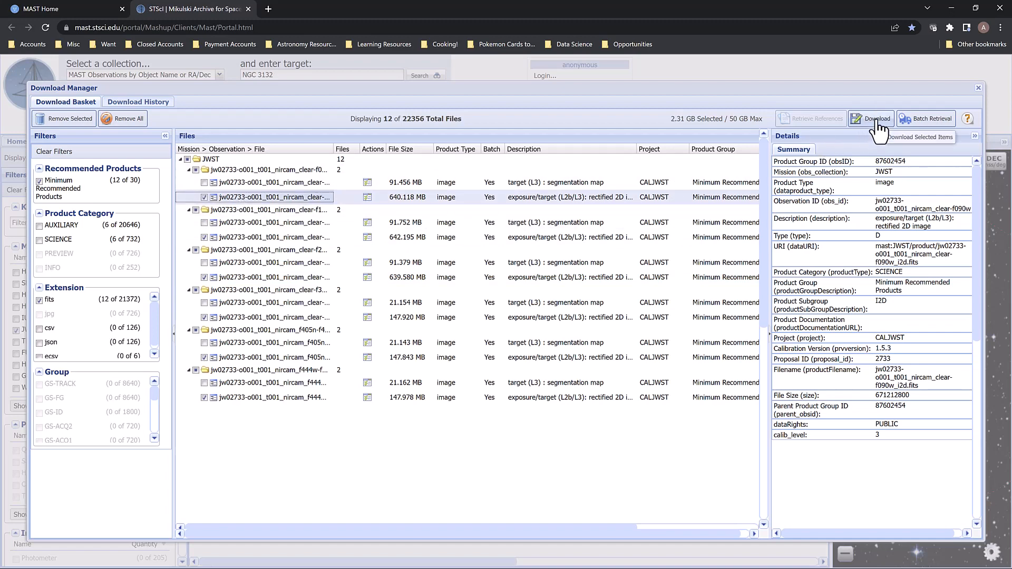
Step: Download the marked 2.31 GB of image files as a Zip archive
click(871, 118)
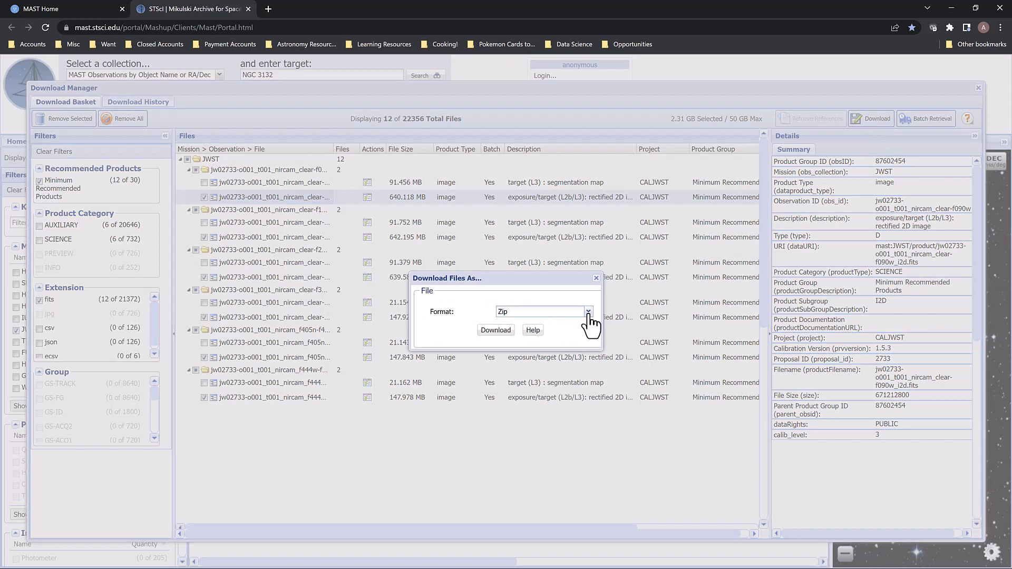
click(587, 312)
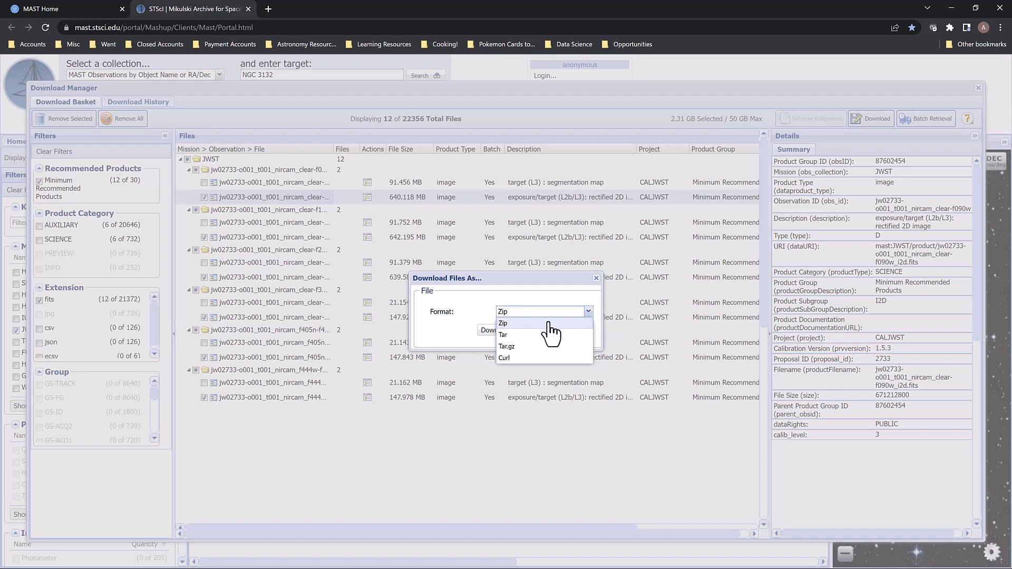
click(502, 323)
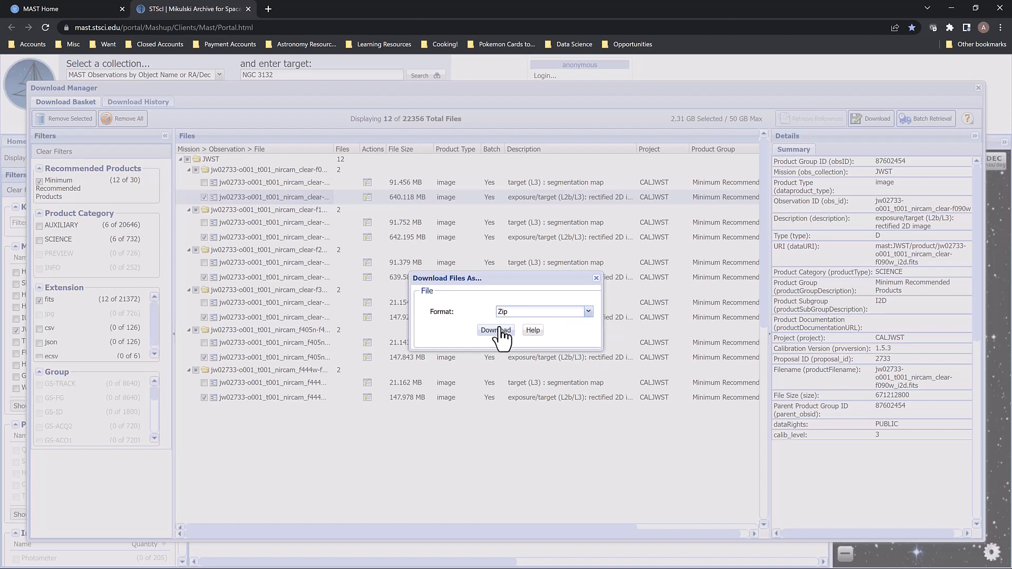
click(495, 329)
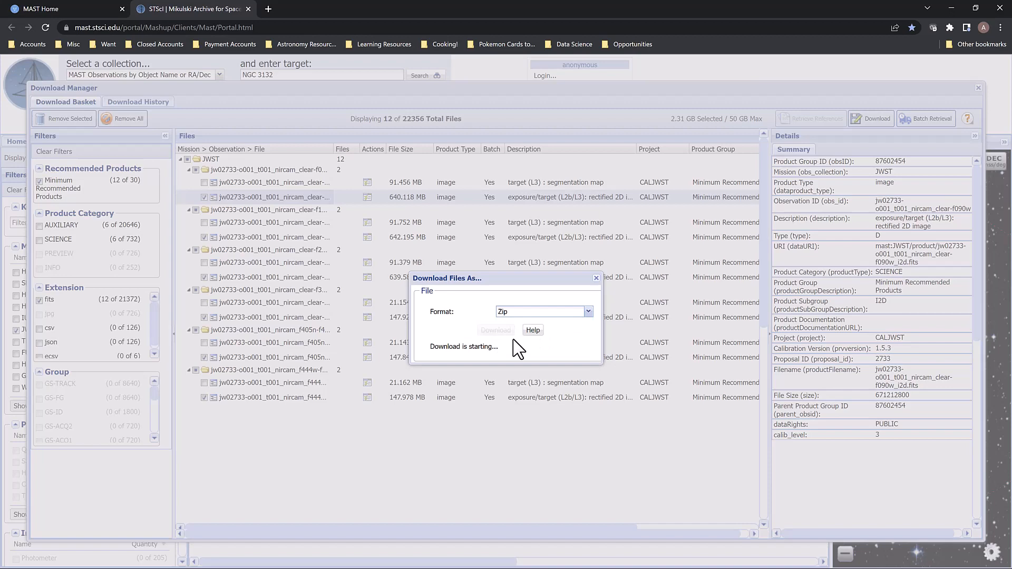
click(595, 278)
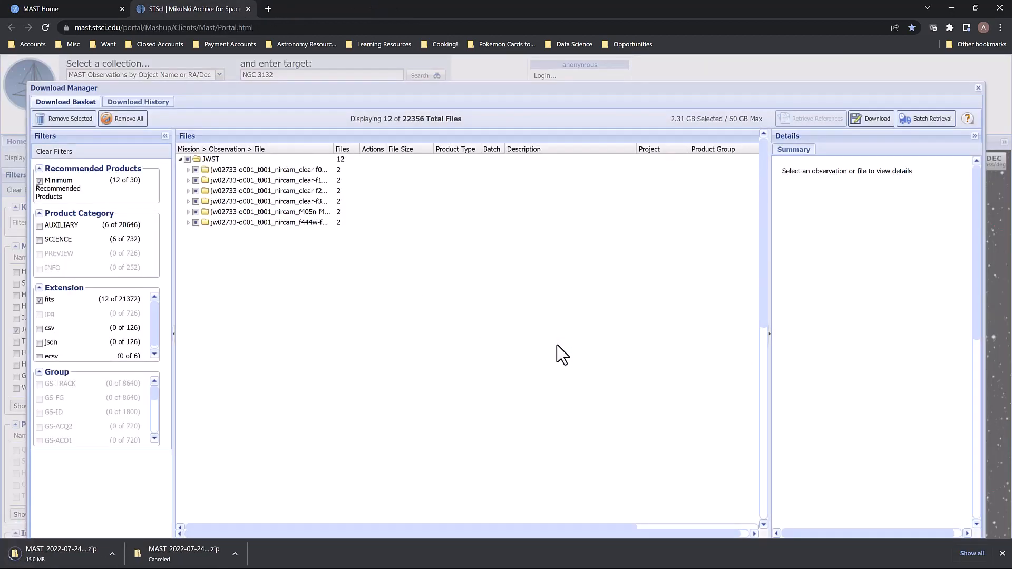
mouse_move(329, 477)
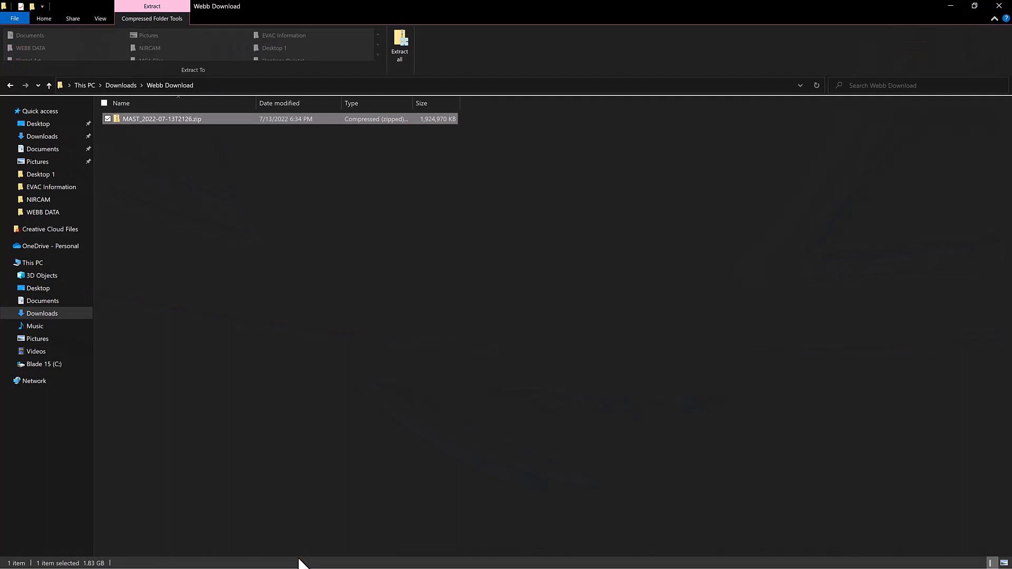
mouse_move(155, 133)
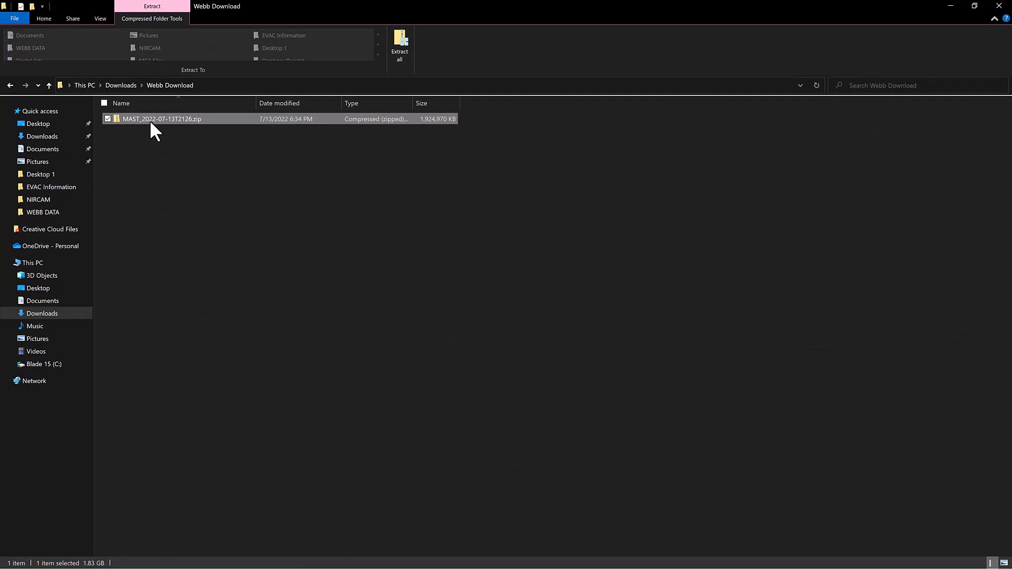
mouse_move(160, 119)
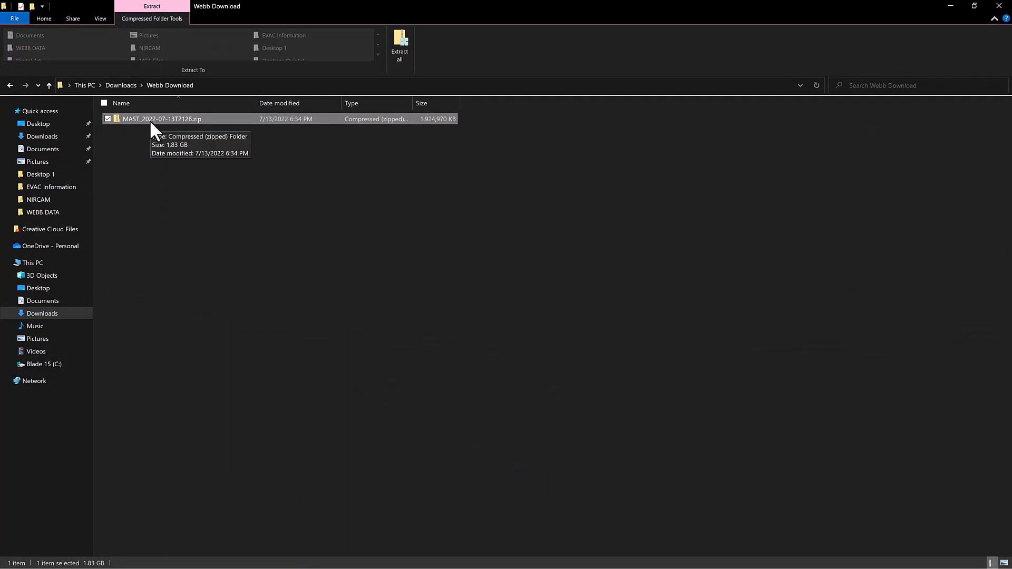
Step: Browse the downloaded MAST zip through MAST_2022-07-13T2126 and JWST into the first NIRCam observation folder
double_click(161, 119)
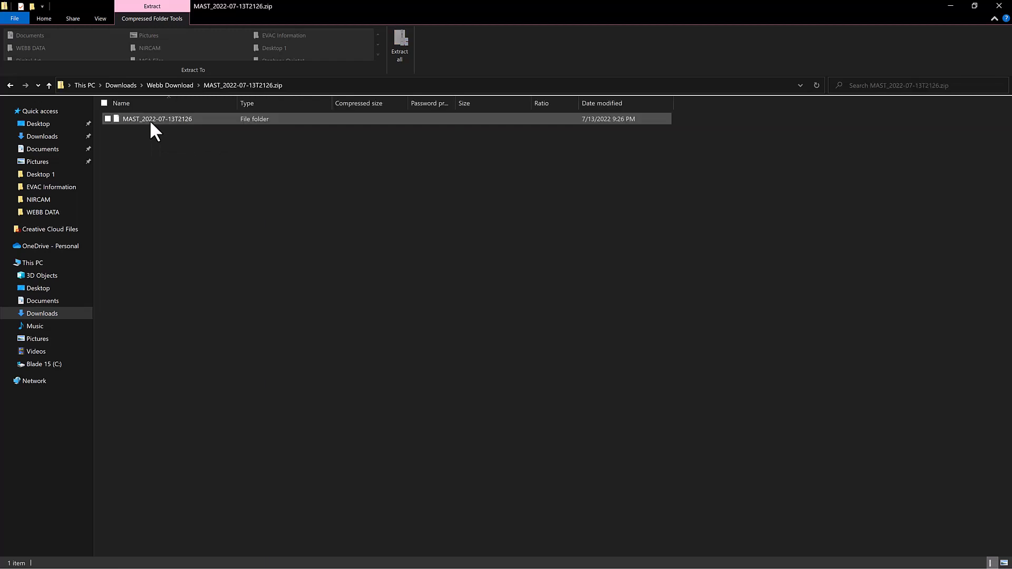
double_click(157, 119)
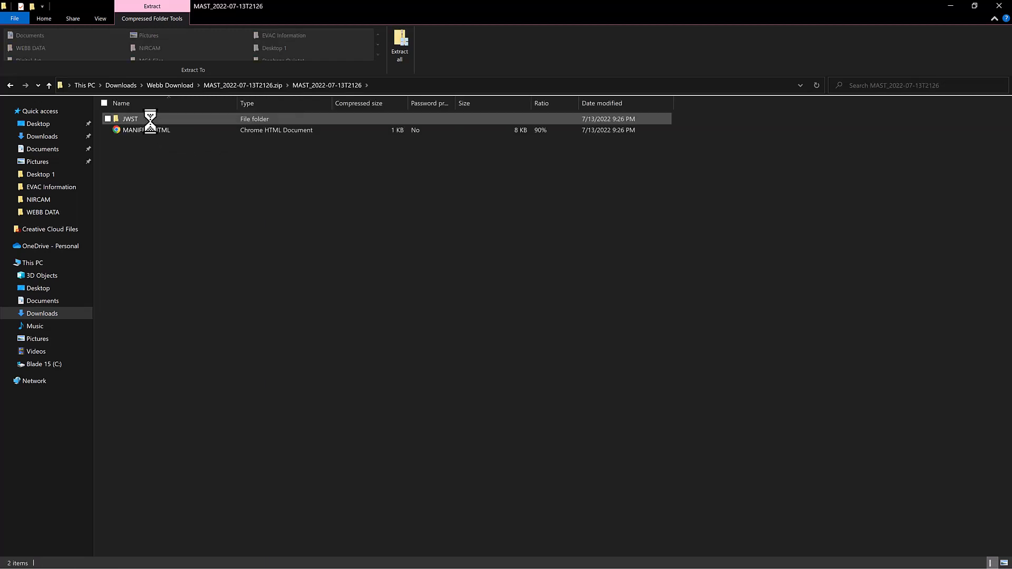
click(129, 119)
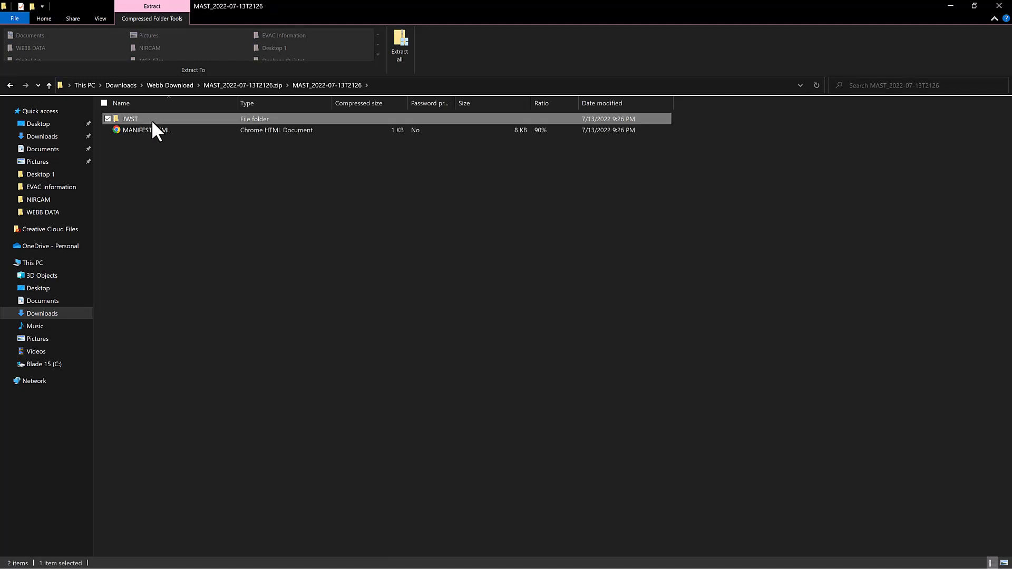
double_click(128, 119)
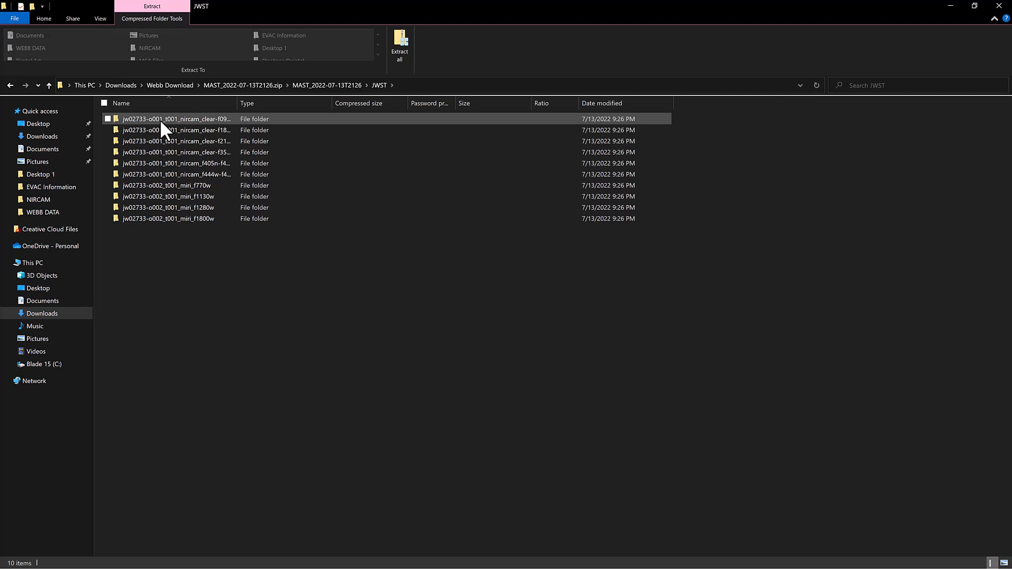
double_click(175, 119)
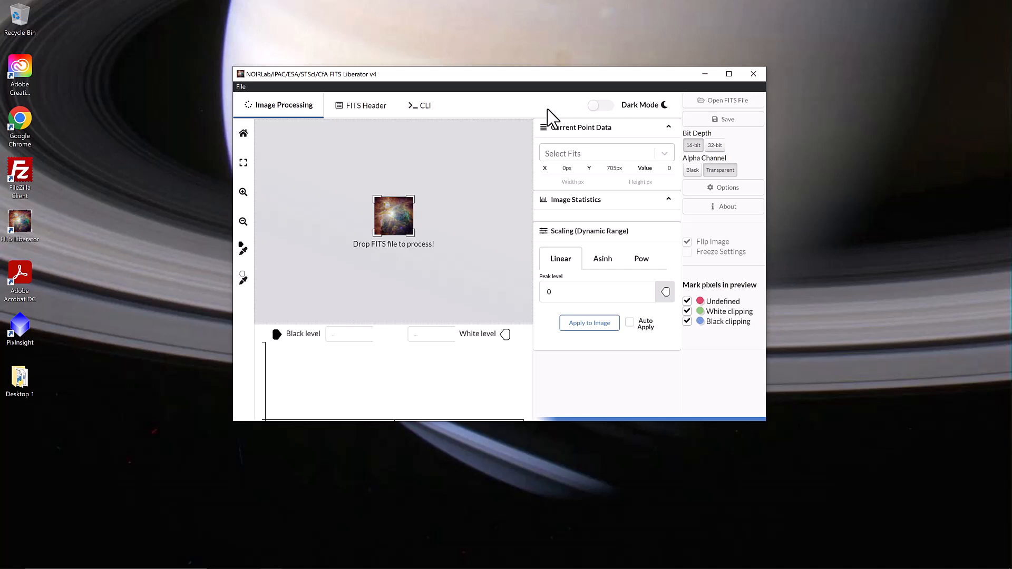
mouse_move(389, 226)
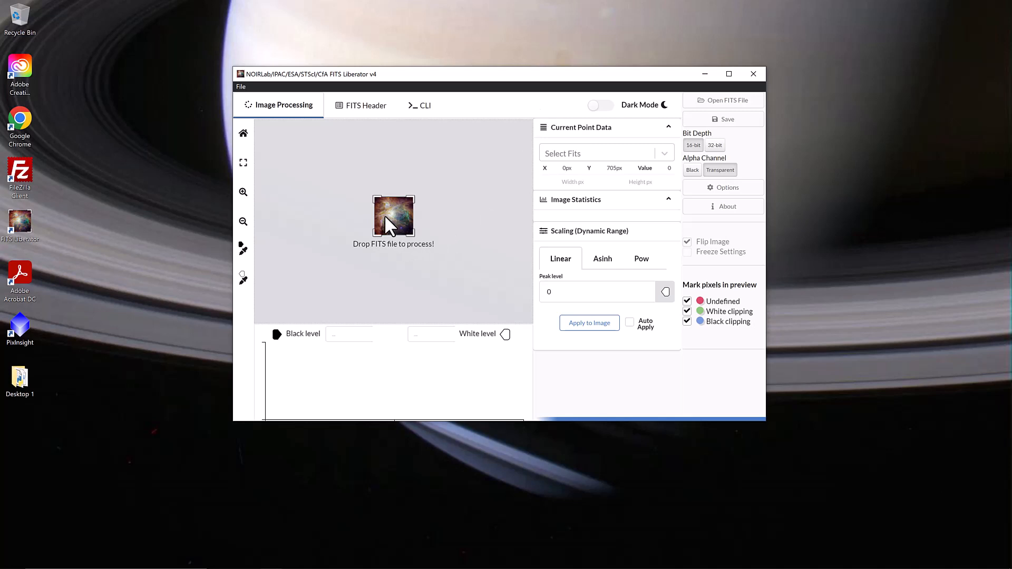
mouse_move(381, 235)
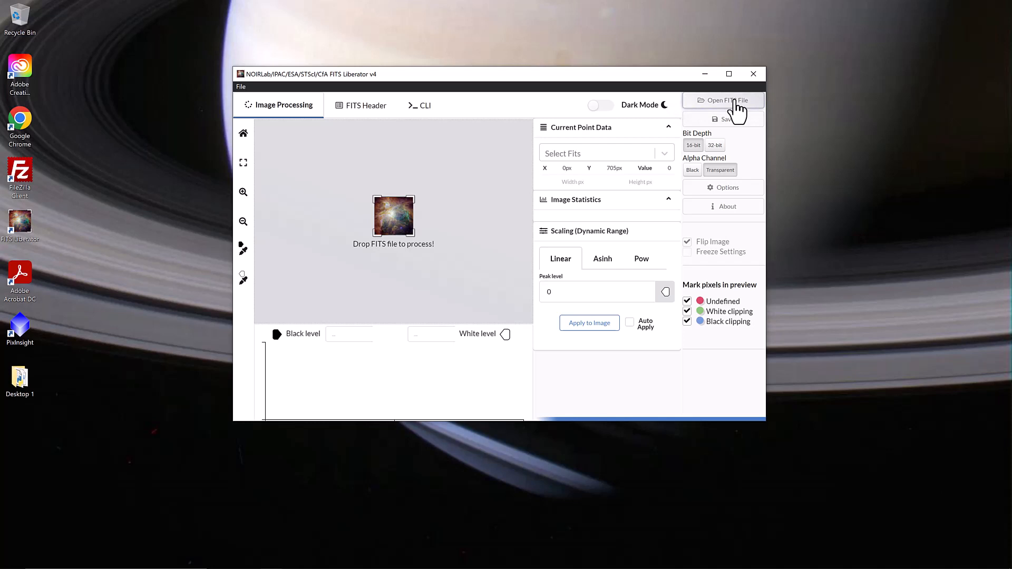
Step: Load jw02731-o001_t017_nircam_clear-f090w_i2d.fits into FITS Liberator
click(723, 100)
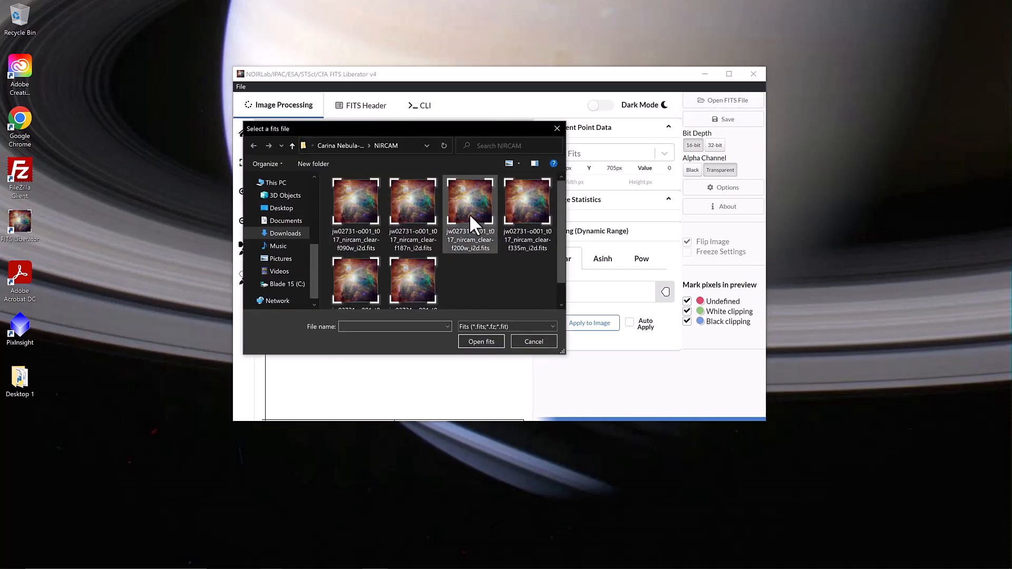
double_click(470, 206)
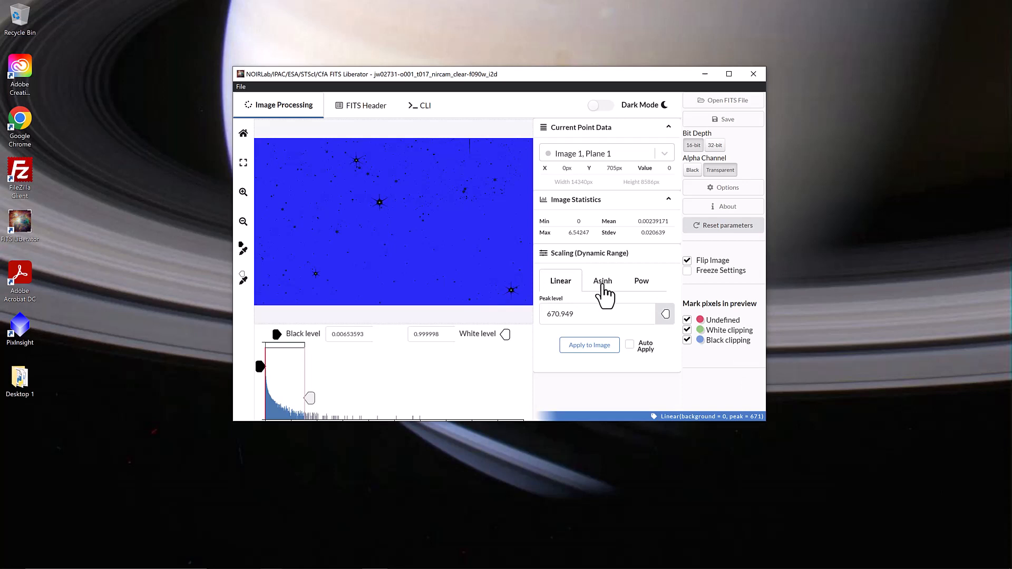
click(601, 281)
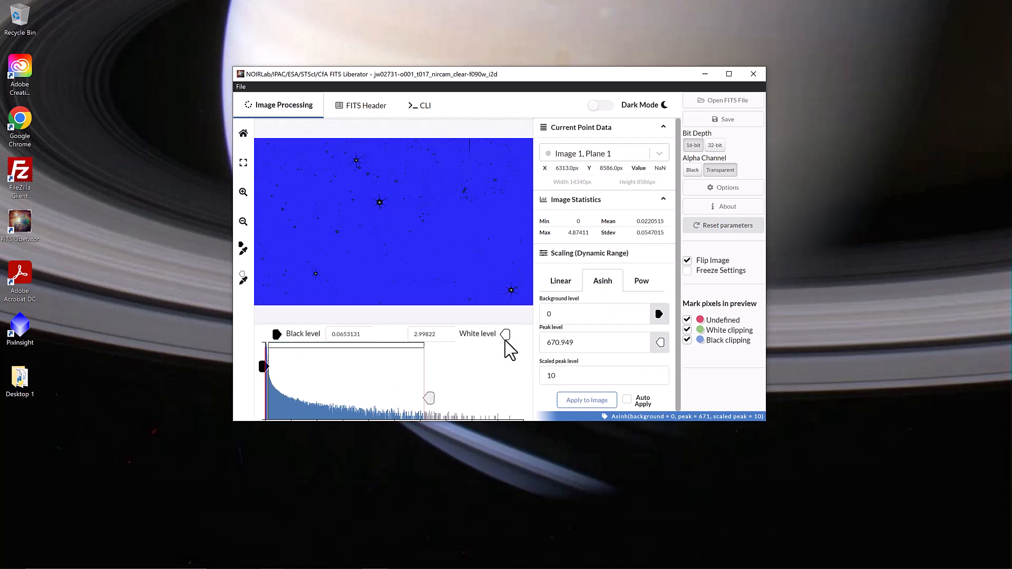
mouse_move(465, 271)
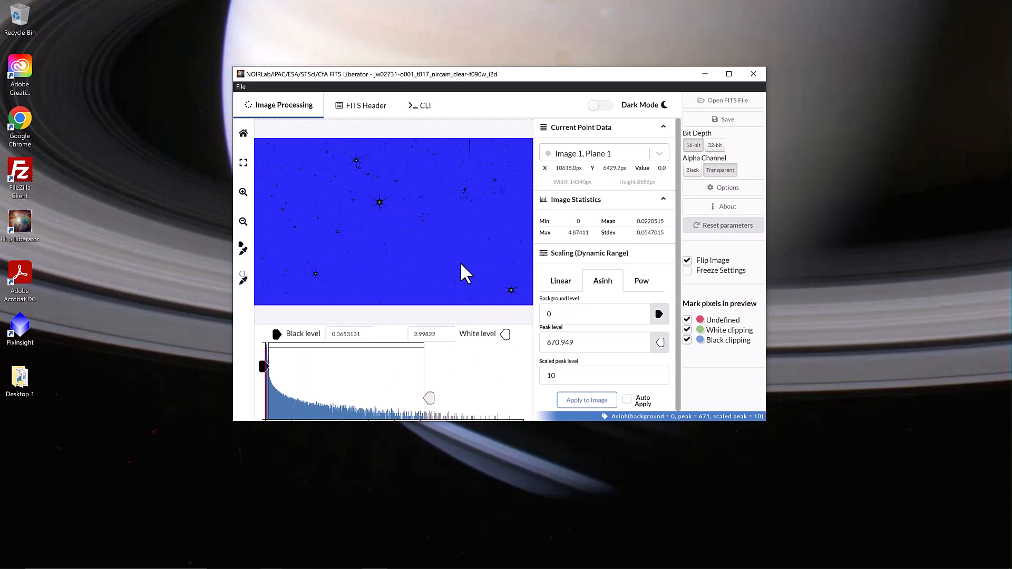
mouse_move(452, 281)
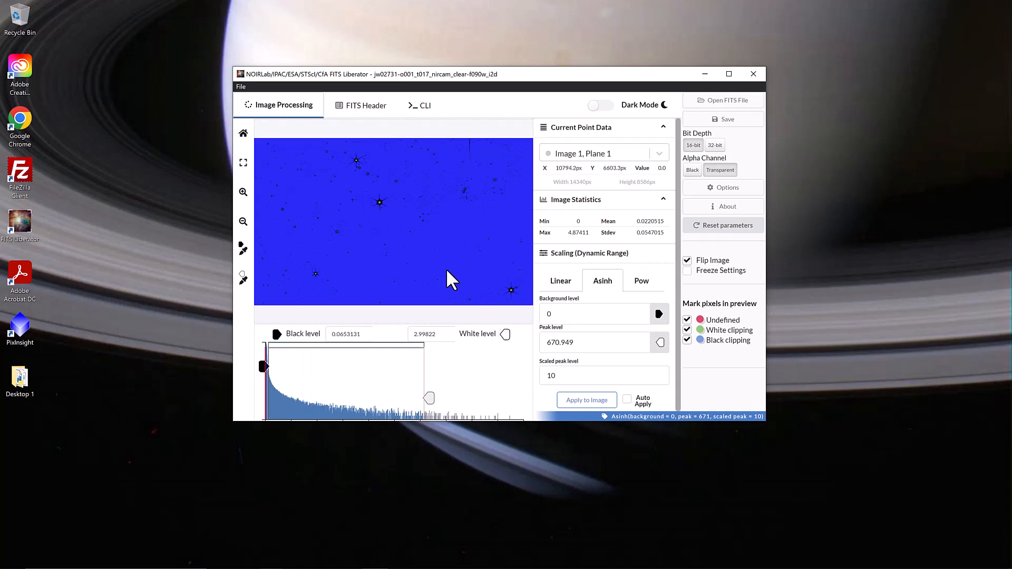
mouse_move(448, 279)
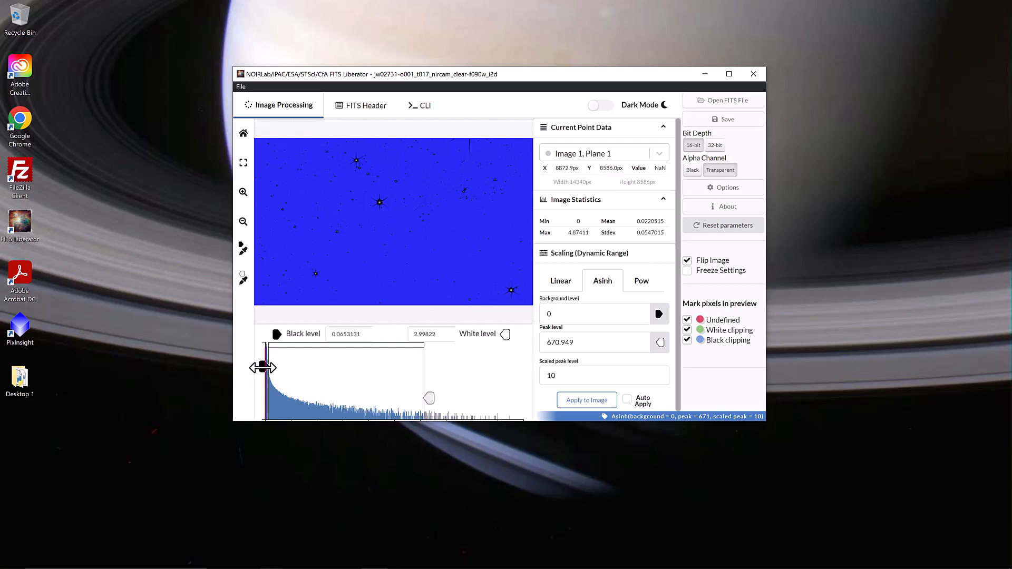
Step: Set the black level to 0 and the white level to about 4.449
drag(270, 368, 265, 368)
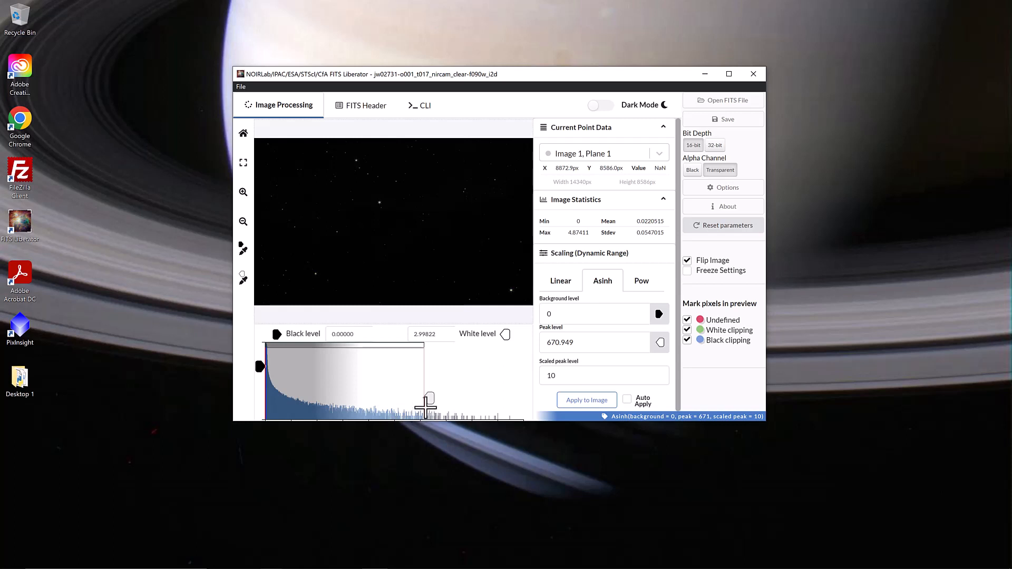
drag(426, 400, 480, 401)
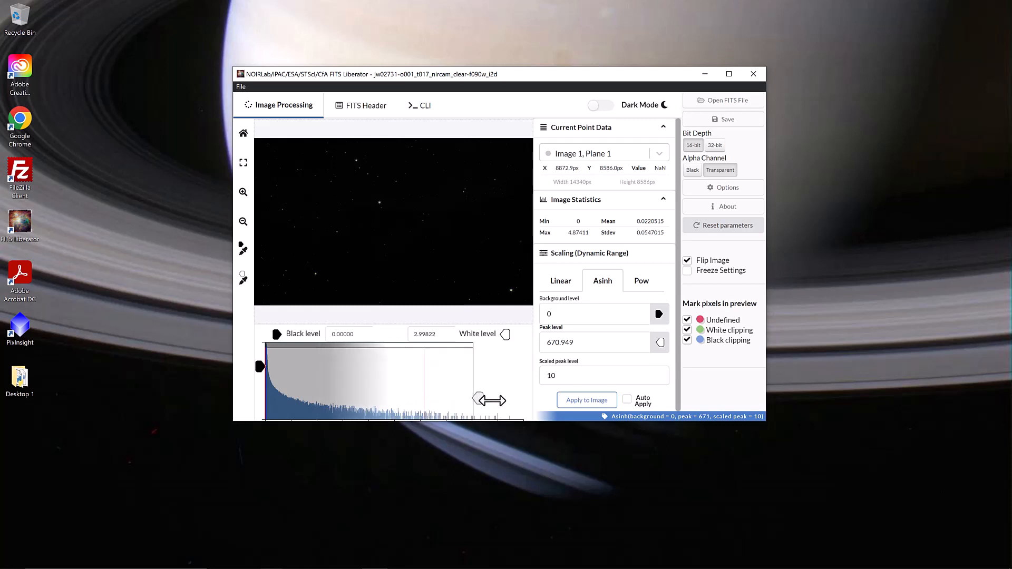
drag(490, 400, 507, 400)
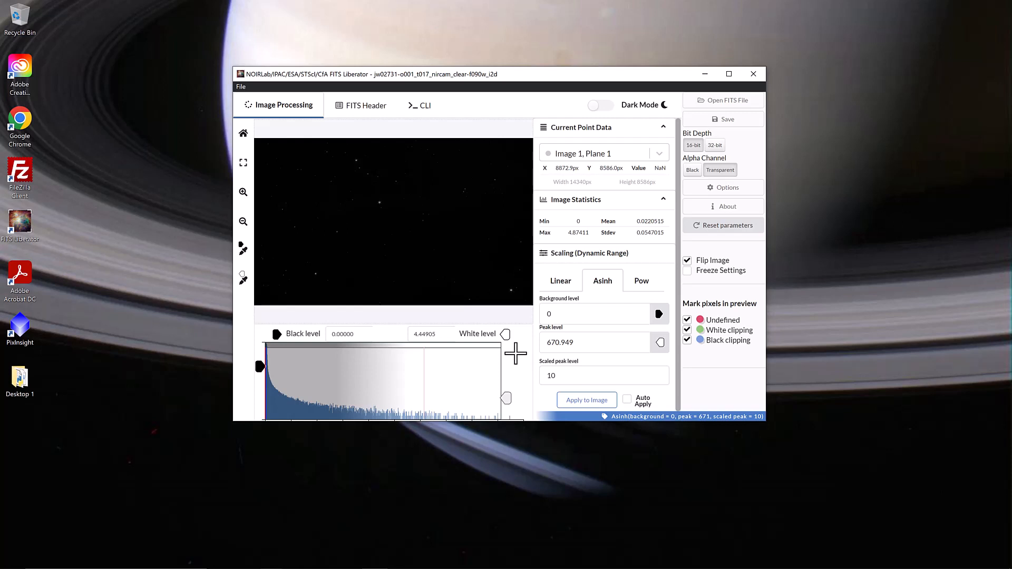
mouse_move(271, 407)
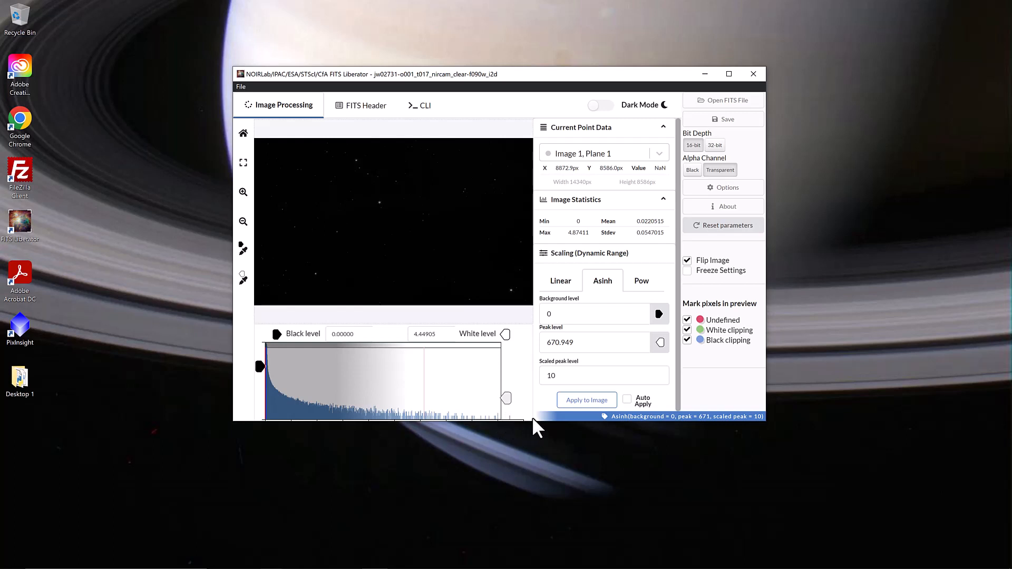
mouse_move(535, 416)
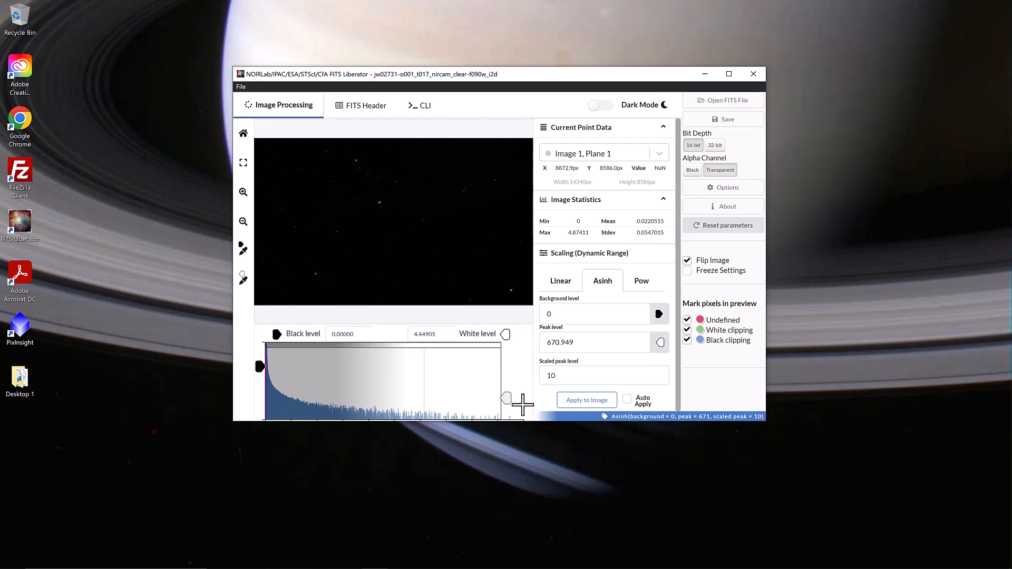
mouse_move(528, 401)
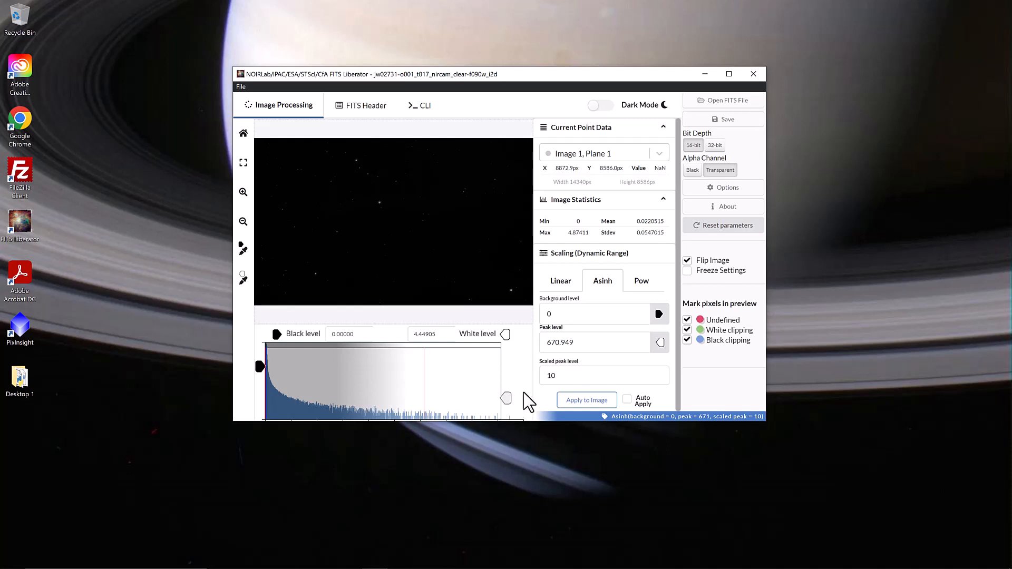
mouse_move(685, 180)
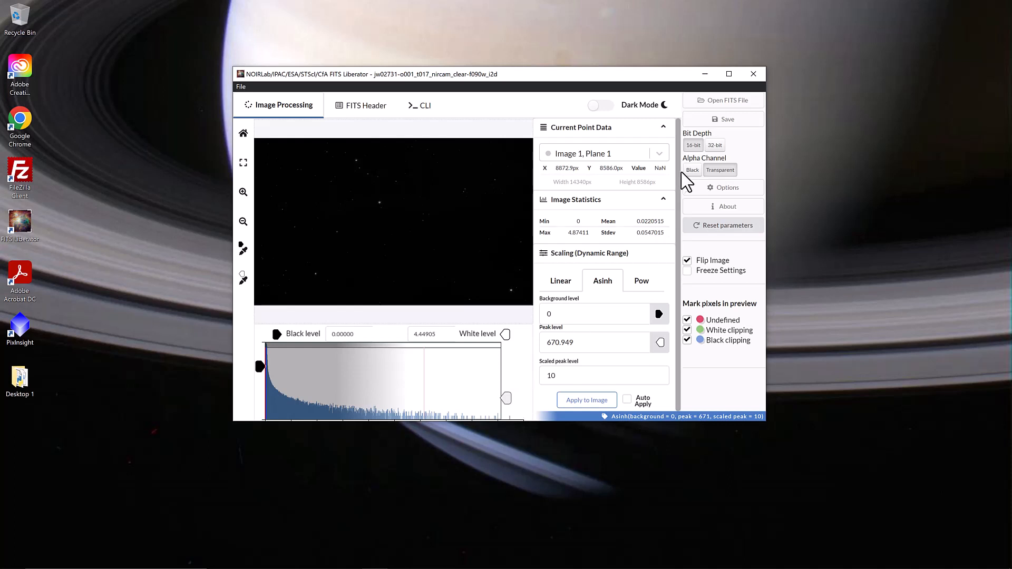
click(721, 119)
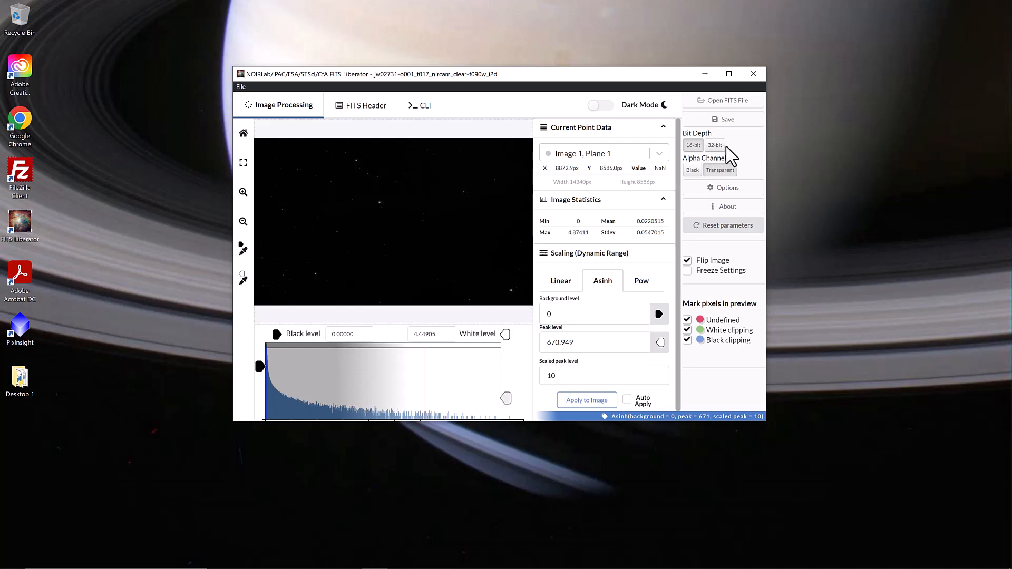
mouse_move(729, 148)
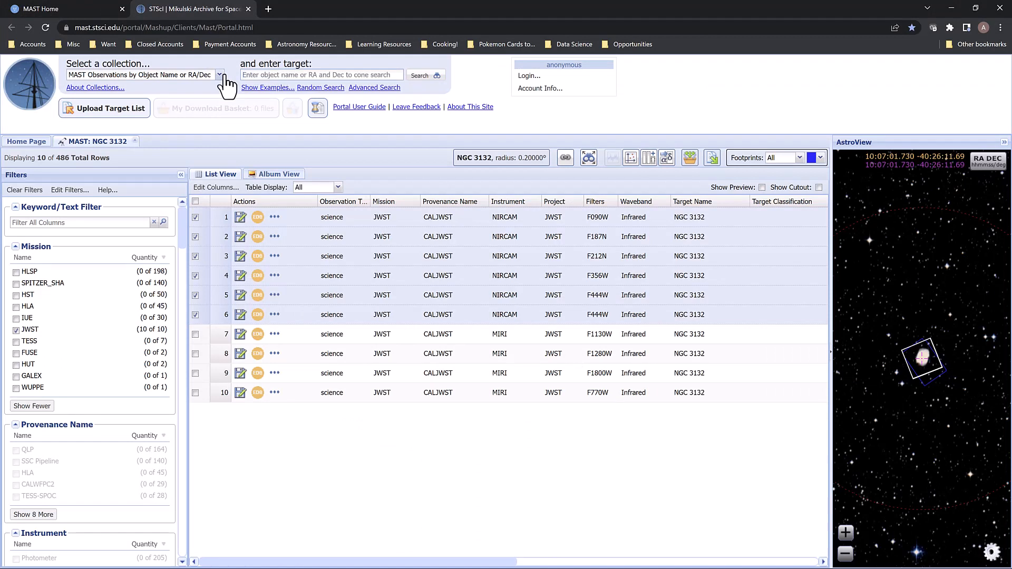
Step: Search the archive for target M104, returning 707 observations over the galaxy
text(M104)
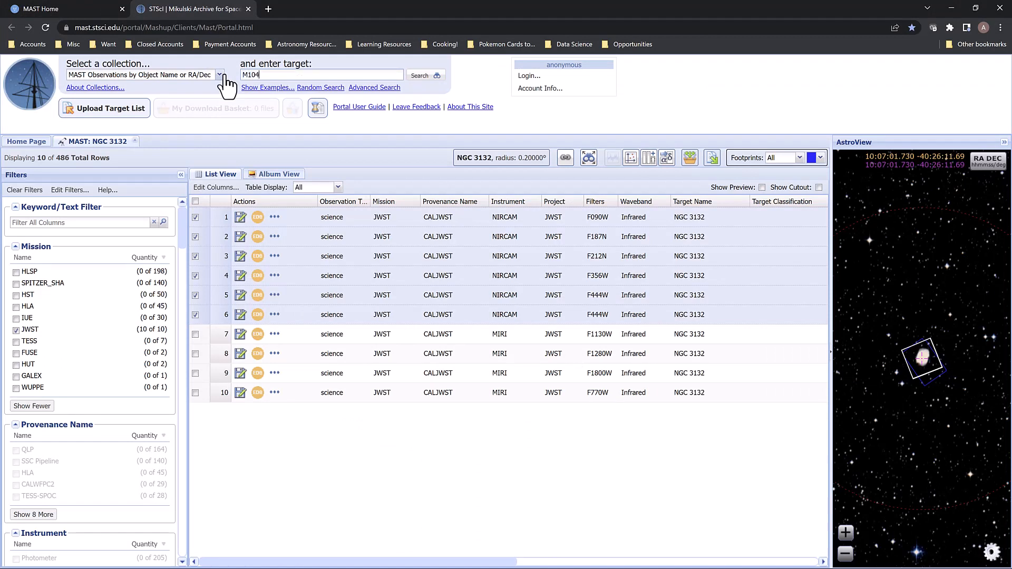
click(419, 75)
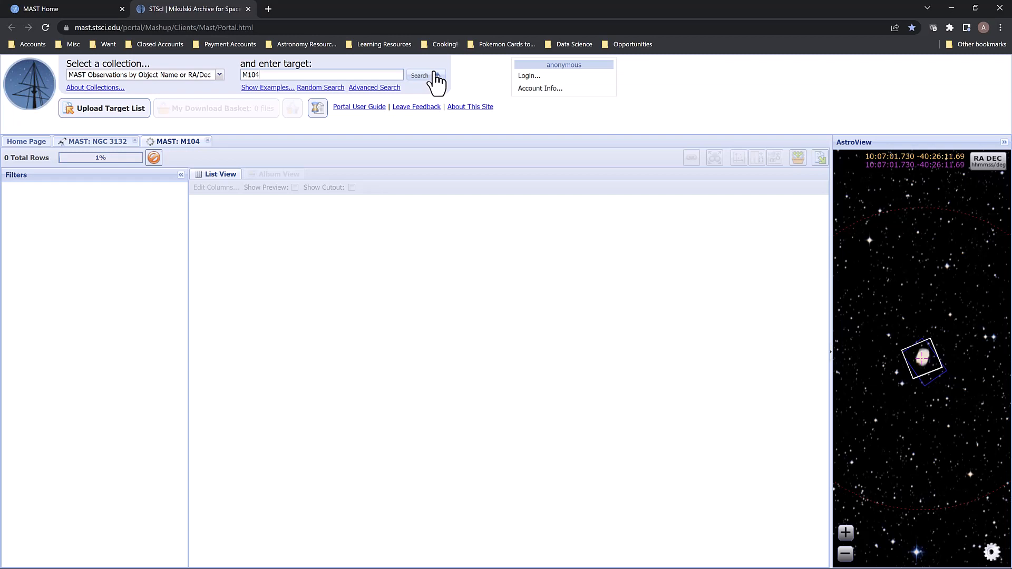
click(418, 76)
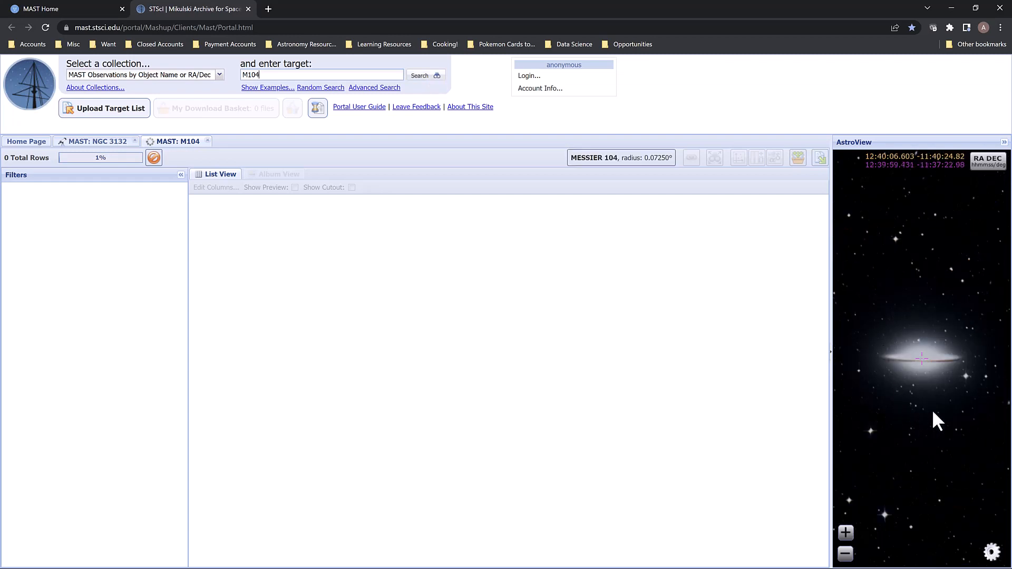
mouse_move(916, 374)
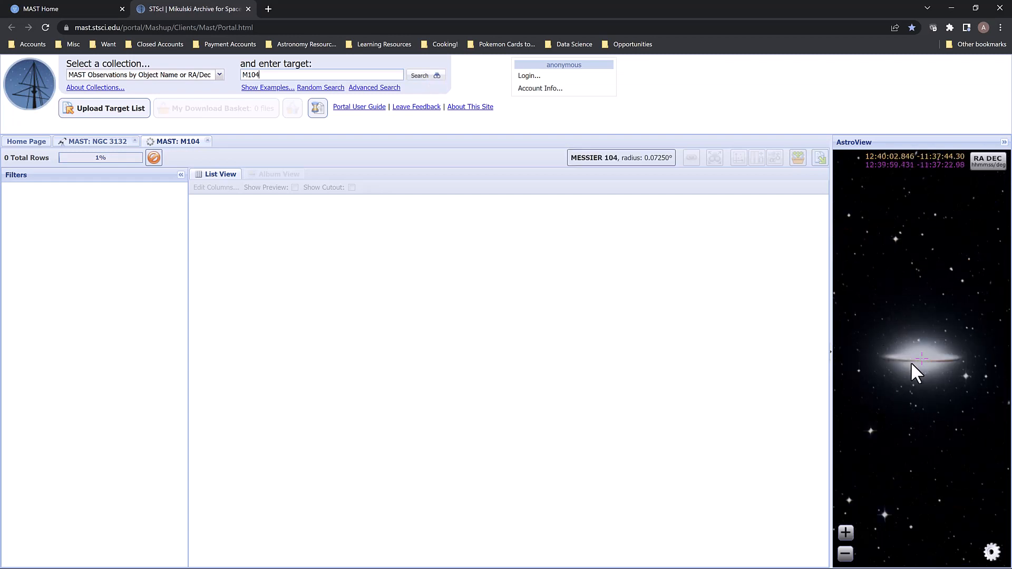
mouse_move(916, 323)
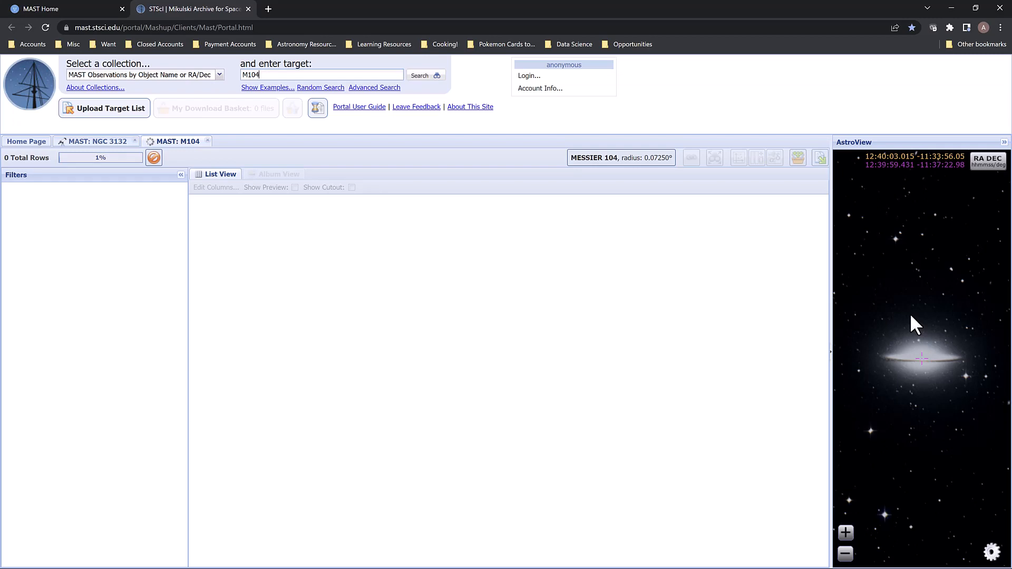
click(419, 75)
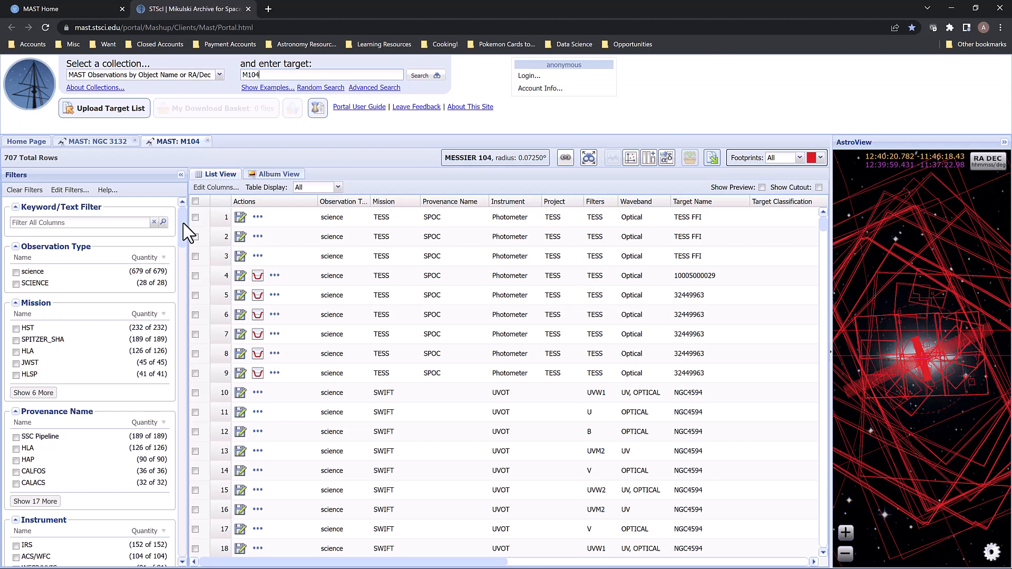
Step: Review the Filters panel for the 707 M104 results, then show the searchable collection list
scroll(down, 3)
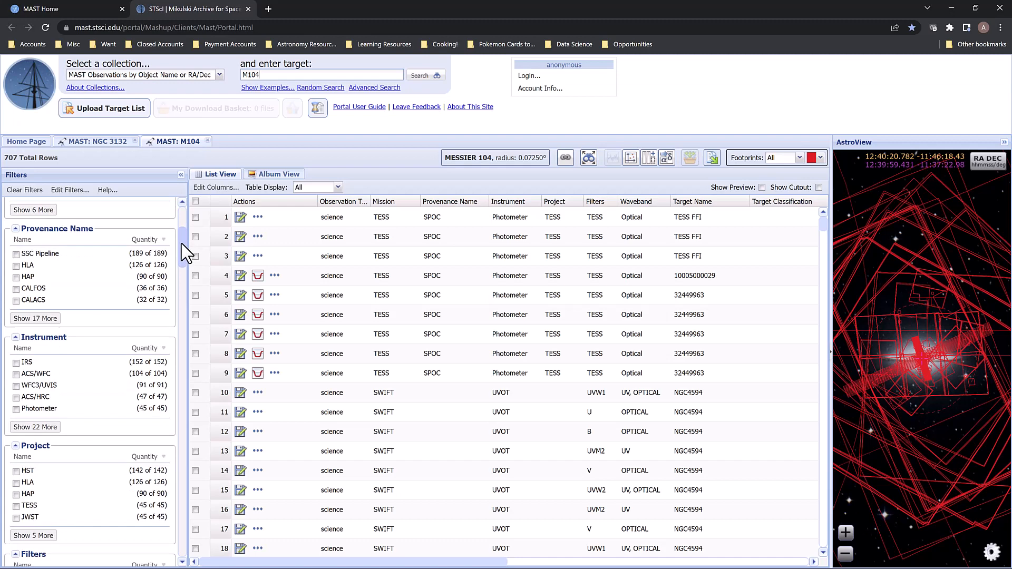
mouse_move(29, 359)
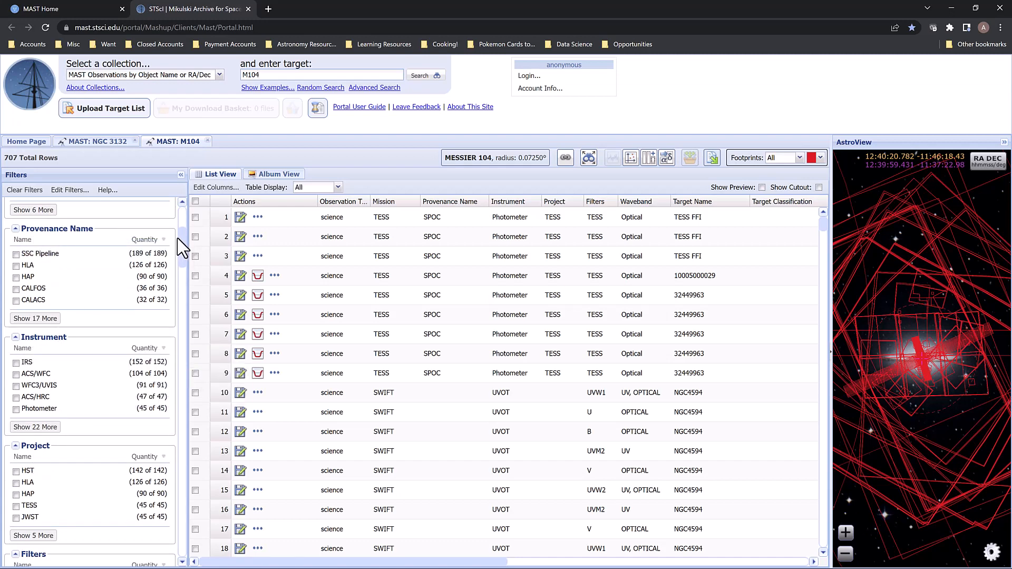
scroll(down, 3)
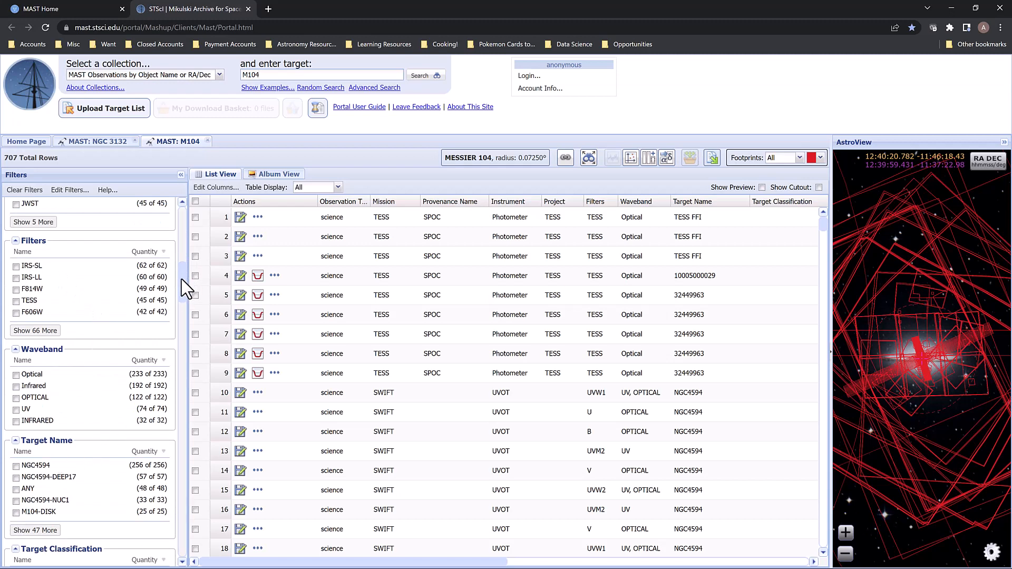
scroll(down, 3)
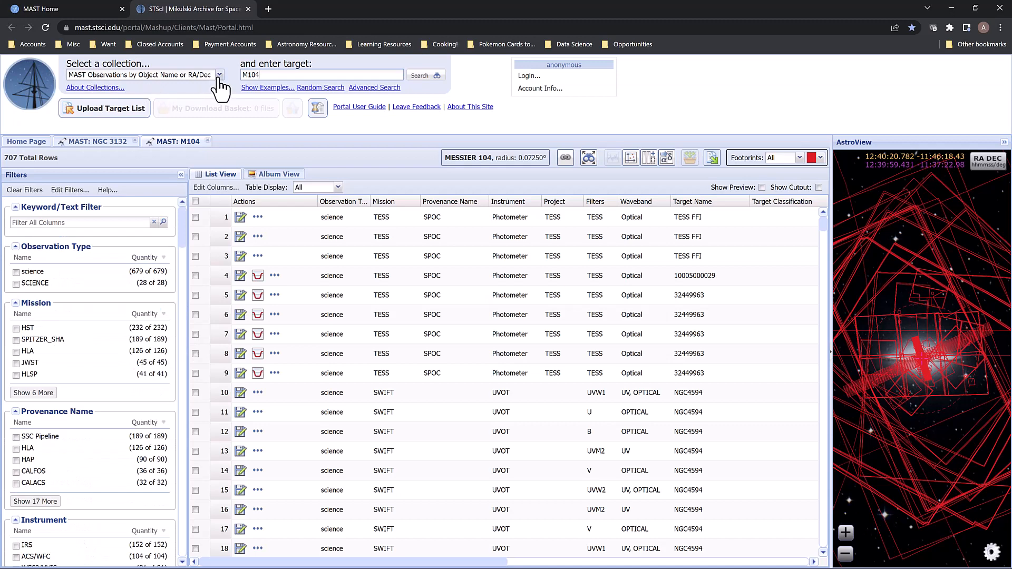
click(220, 74)
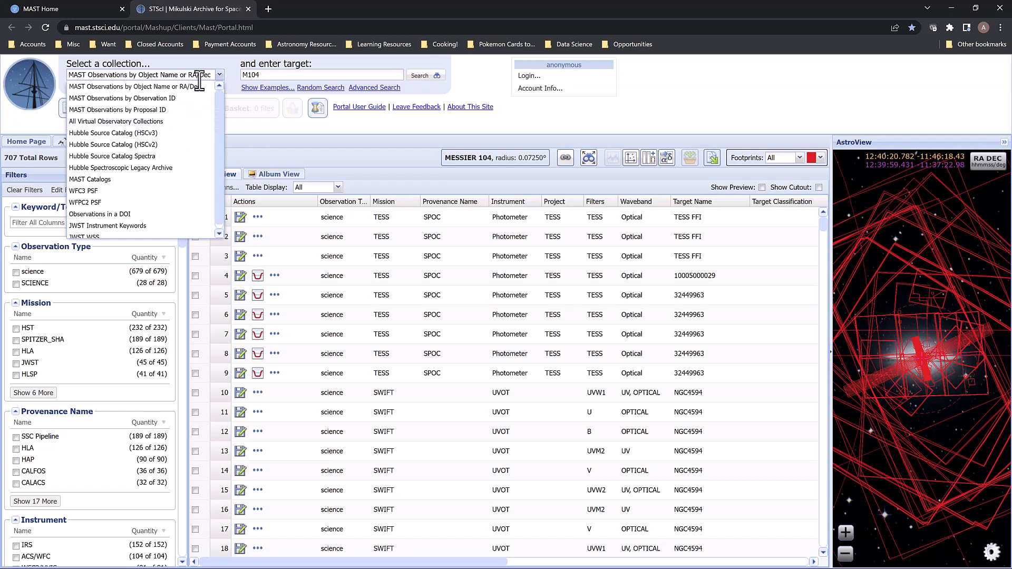
mouse_move(142, 87)
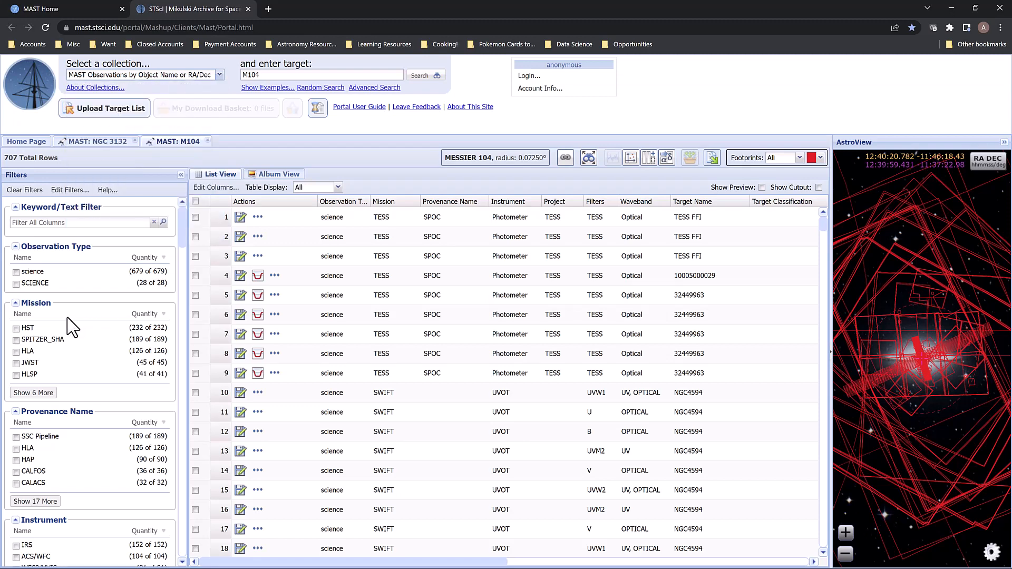
mouse_move(34, 382)
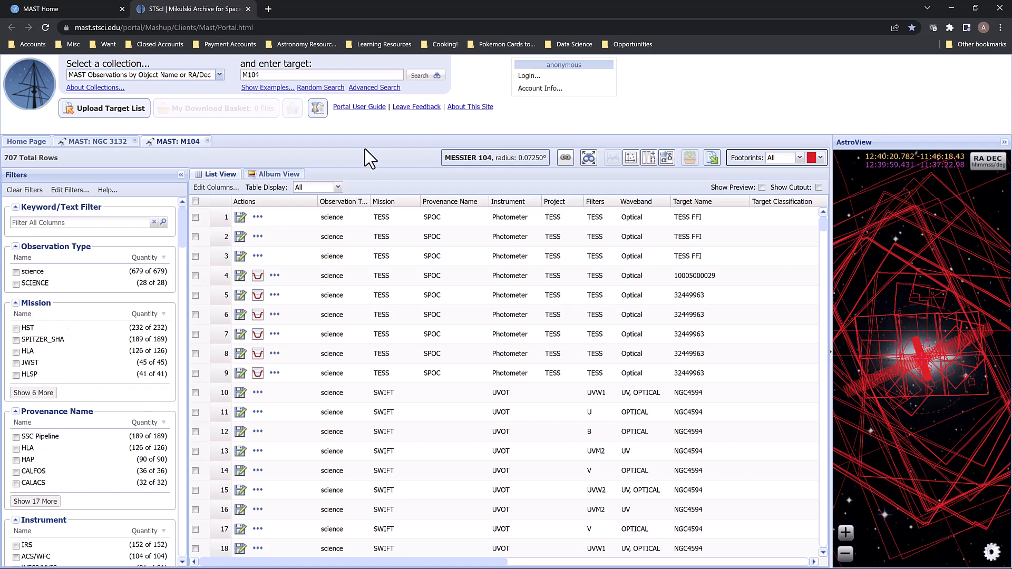
mouse_move(379, 160)
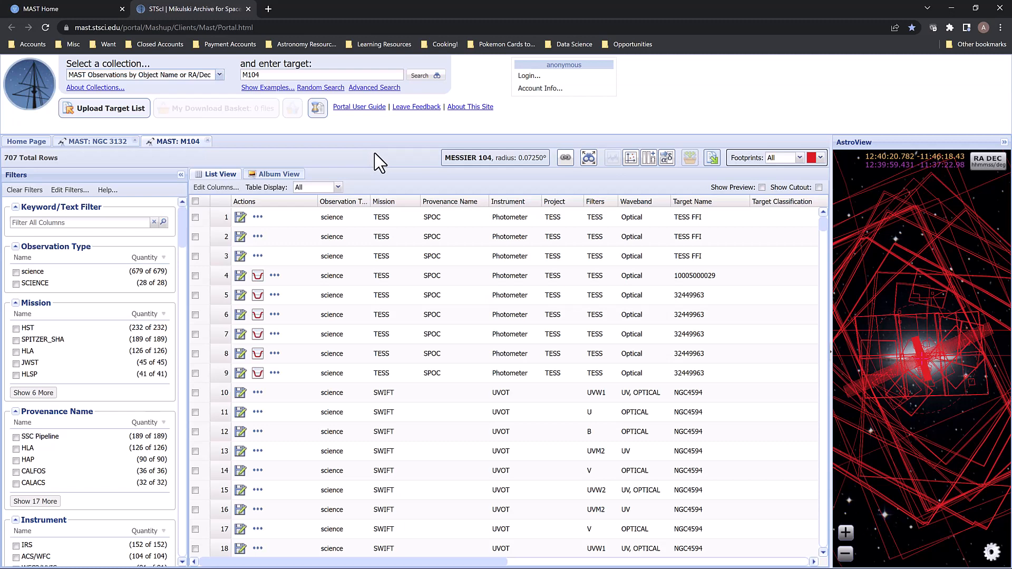
mouse_move(366, 122)
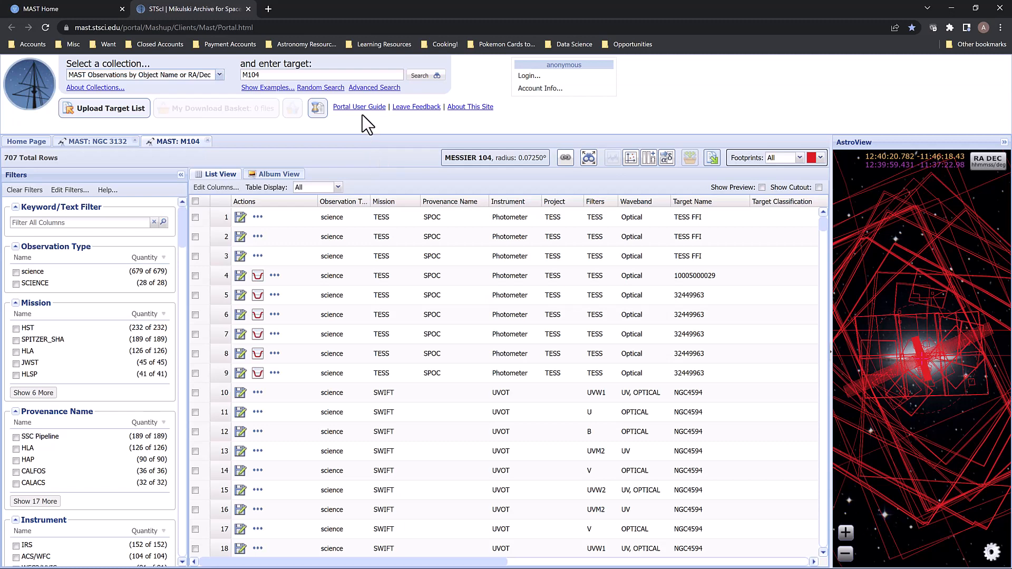
mouse_move(358, 122)
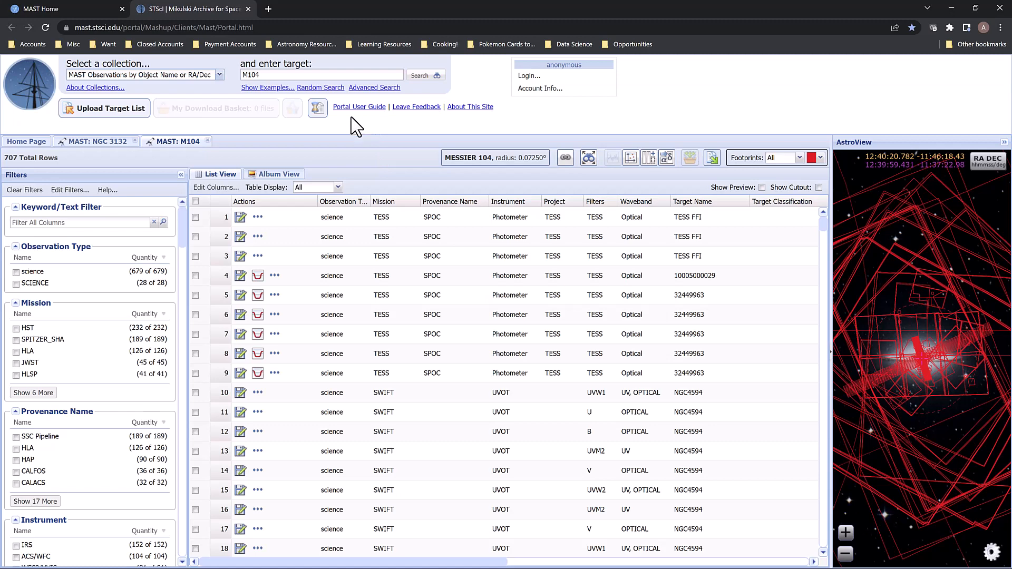
mouse_move(360, 106)
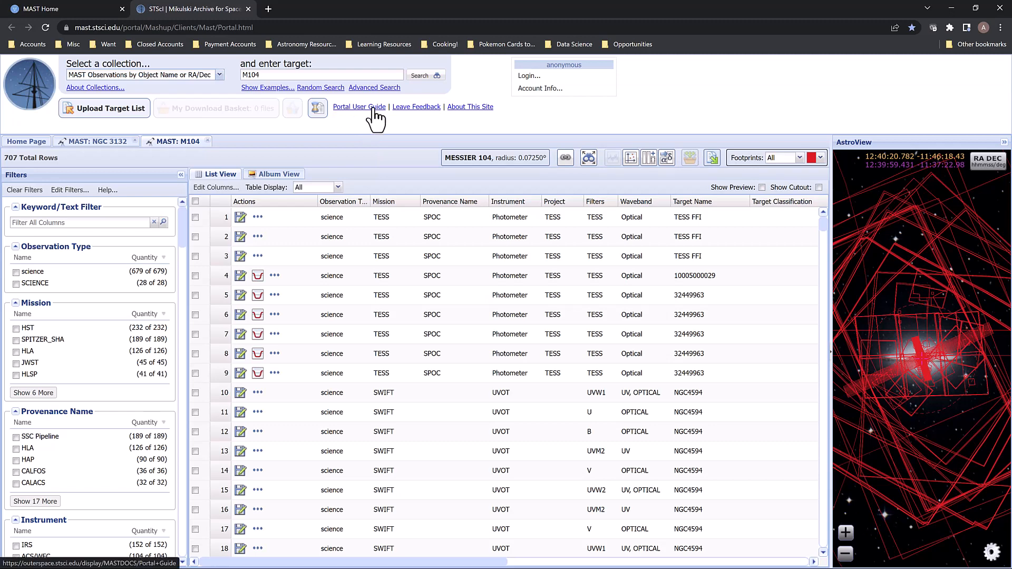
Step: Open the Portal User Guide documentation in a new browser tab
click(359, 106)
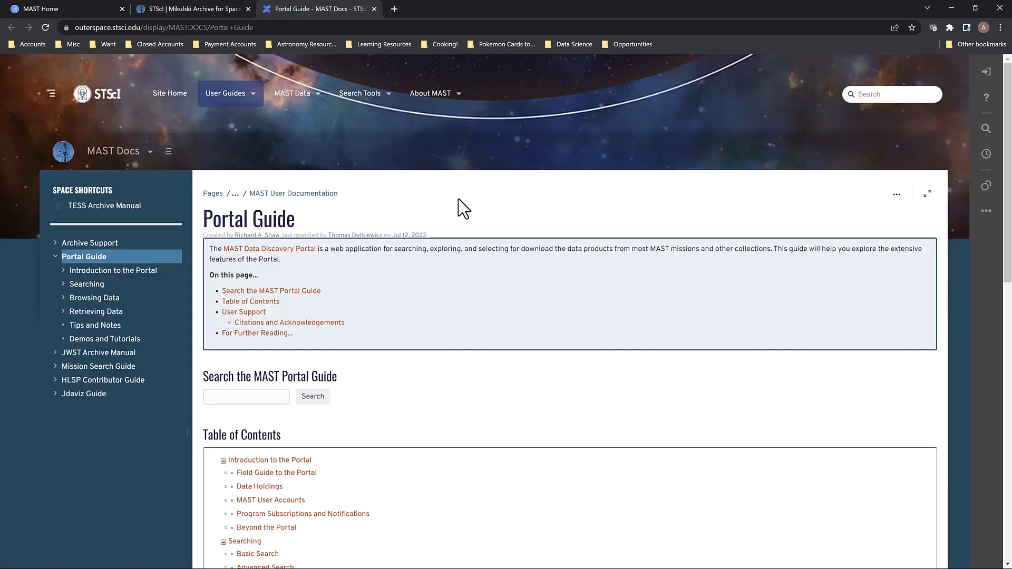